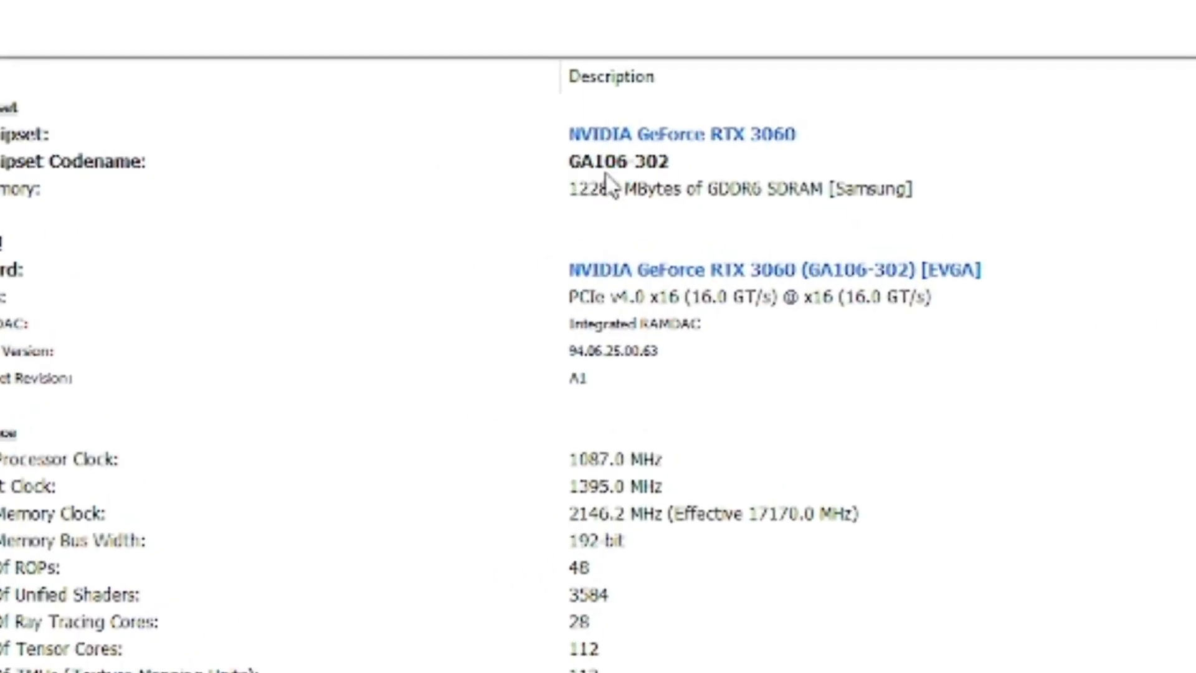
{"action": "mouse_move", "coordinate": [641, 183]}
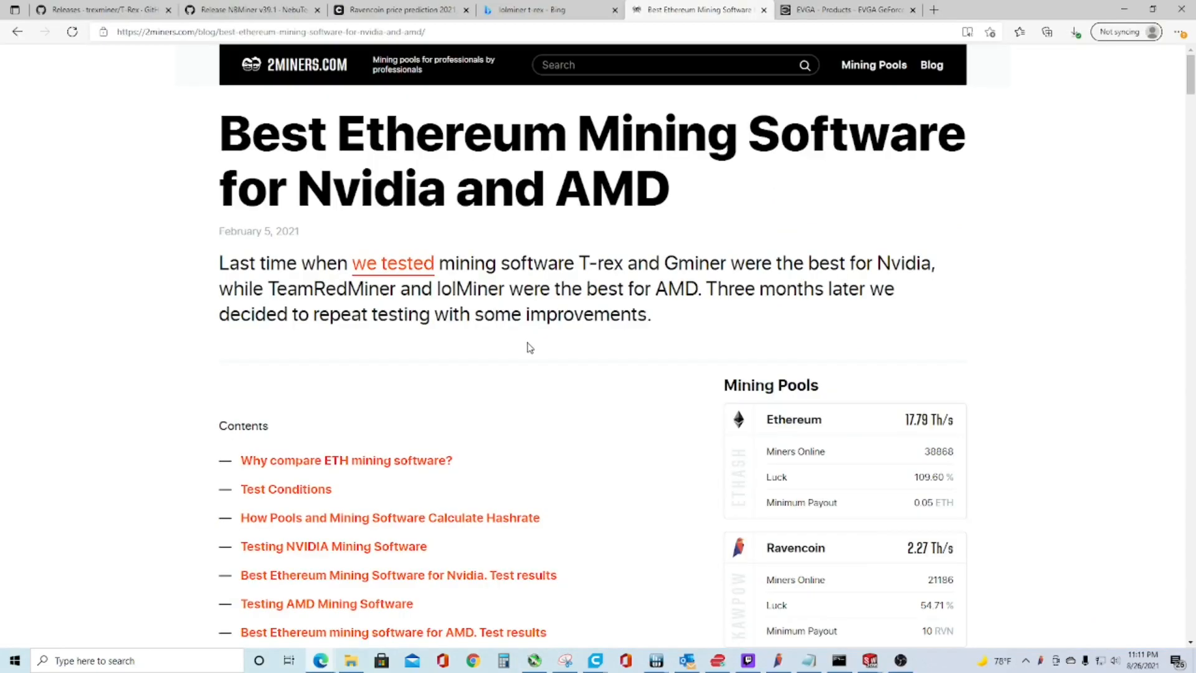
{"action": "mouse_move", "coordinate": [605, 332]}
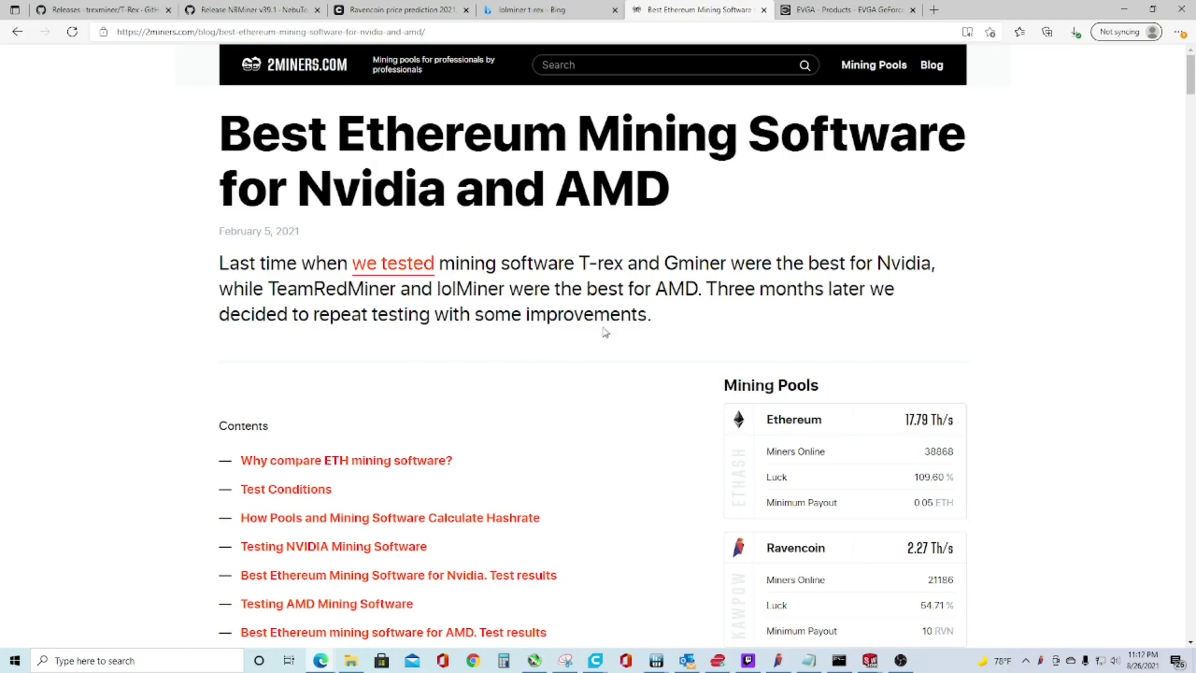
Step: Scroll the 2Miners article down to the Nvidia test results chart and share table
{"action": "scroll", "scroll_direction": "down", "scroll_amount": 3}
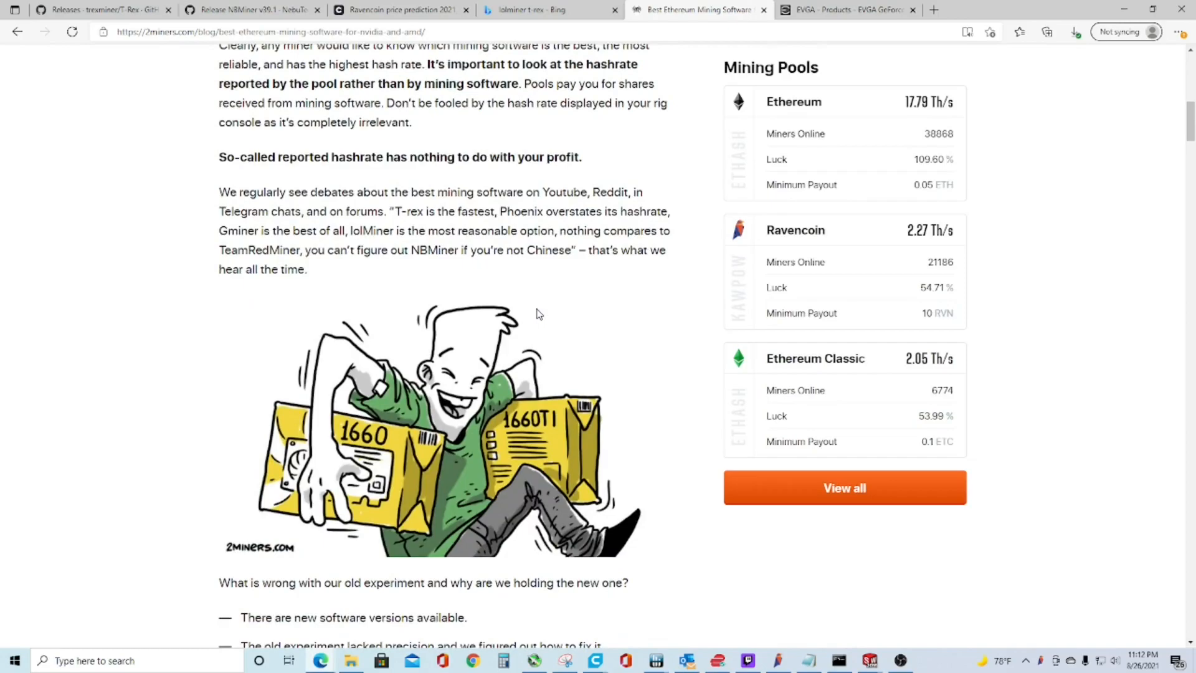
{"action": "scroll", "scroll_direction": "down", "scroll_amount": 3}
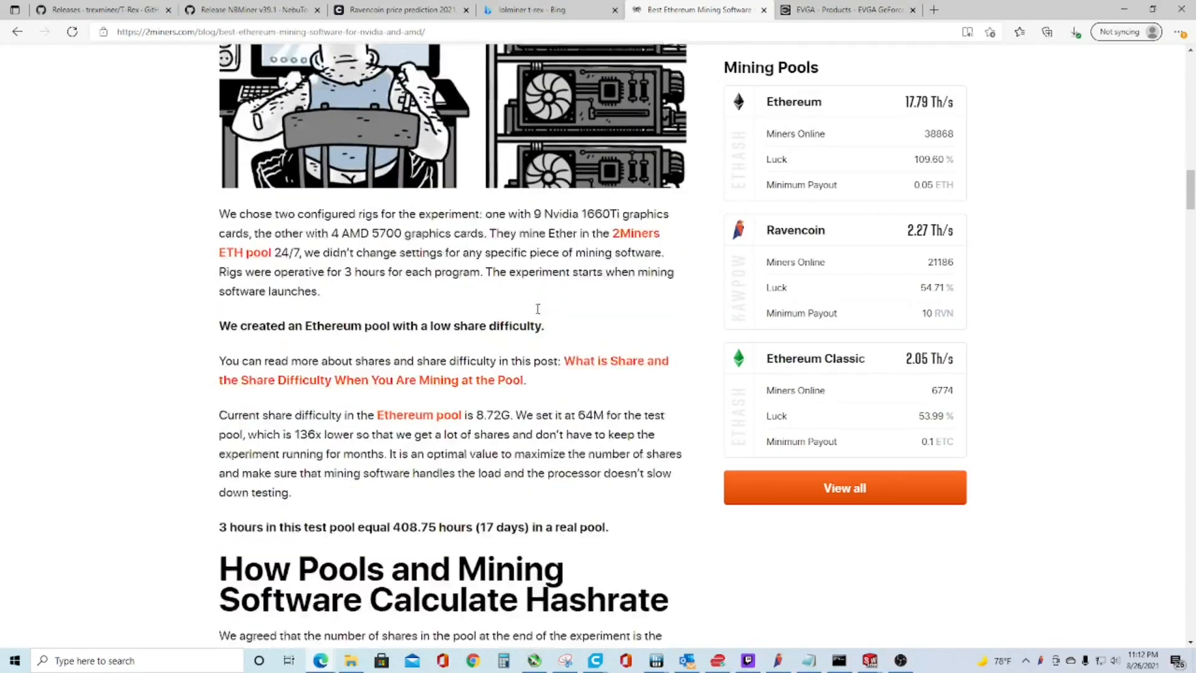
{"action": "scroll", "scroll_direction": "down", "scroll_amount": 3}
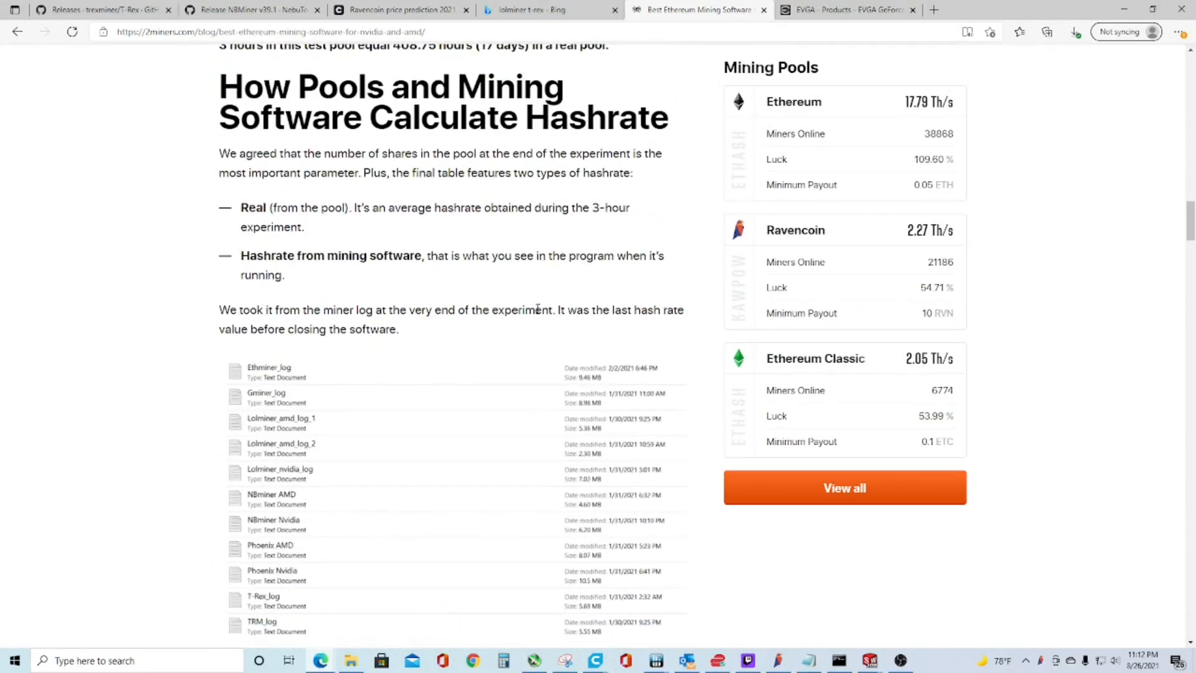
{"action": "scroll", "scroll_direction": "down", "scroll_amount": 3}
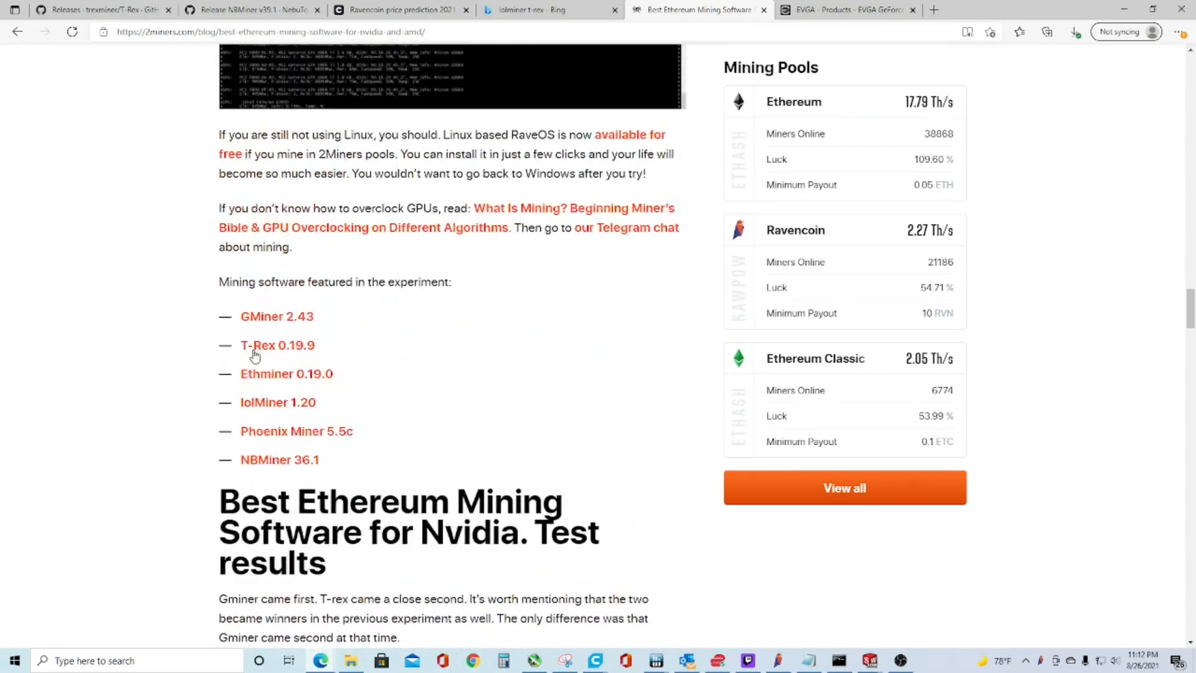
{"action": "mouse_move", "coordinate": [460, 320]}
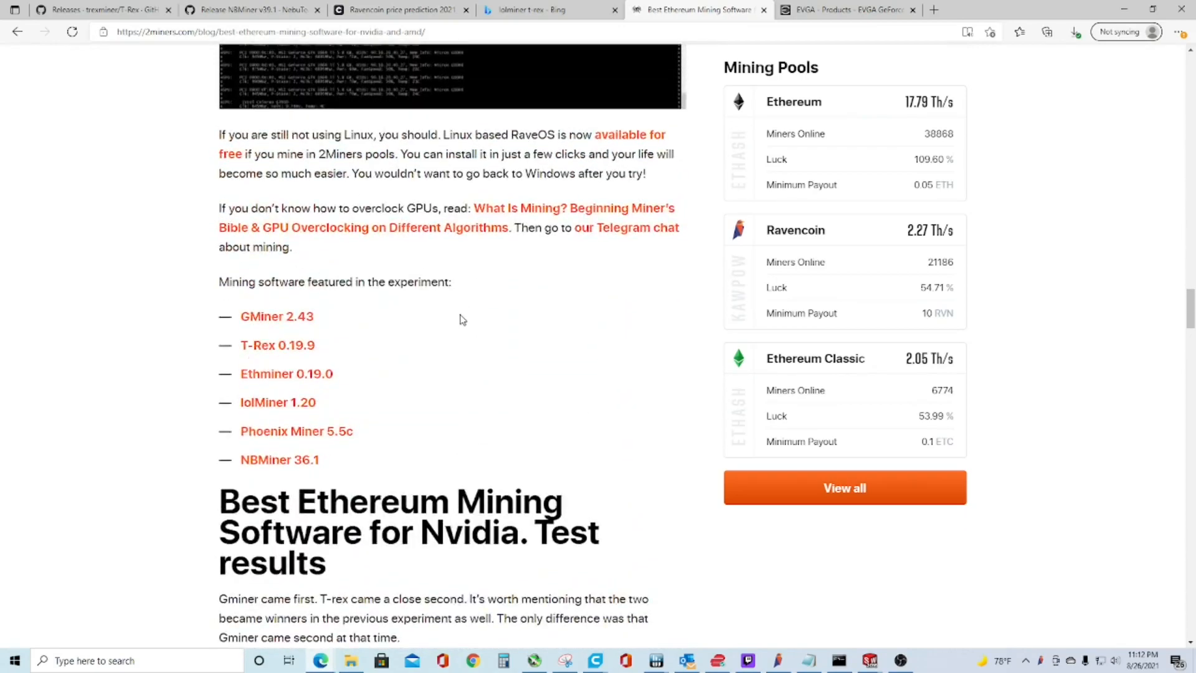
{"action": "mouse_move", "coordinate": [247, 303]}
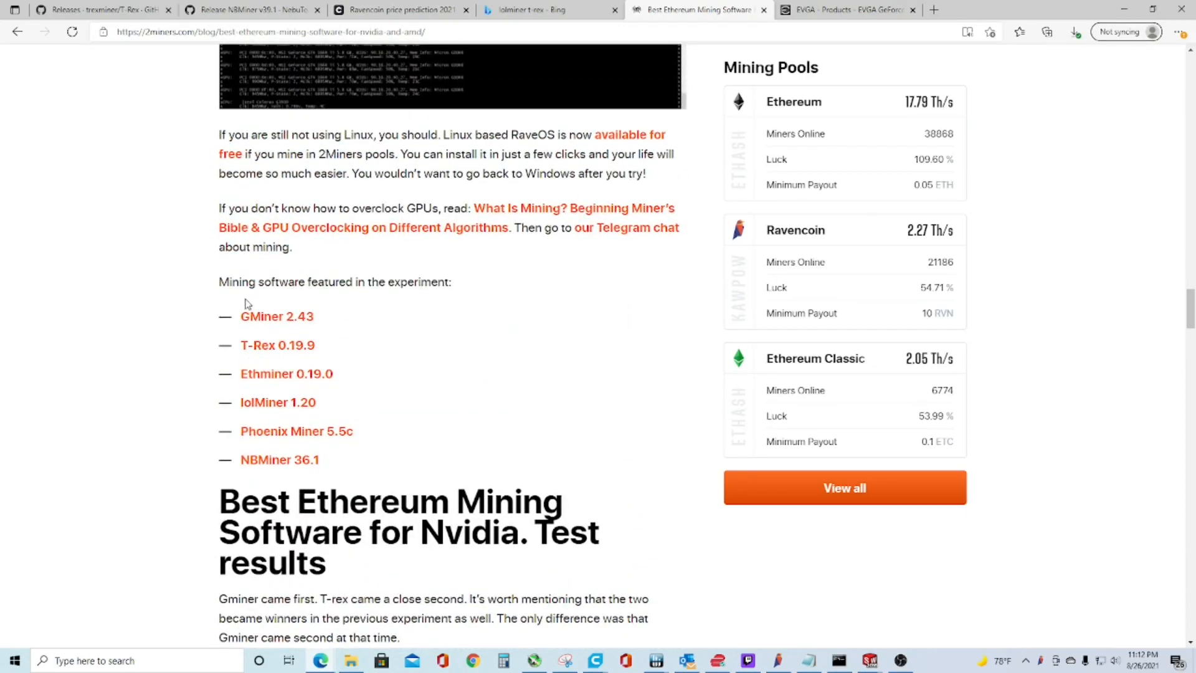
{"action": "mouse_move", "coordinate": [336, 313]}
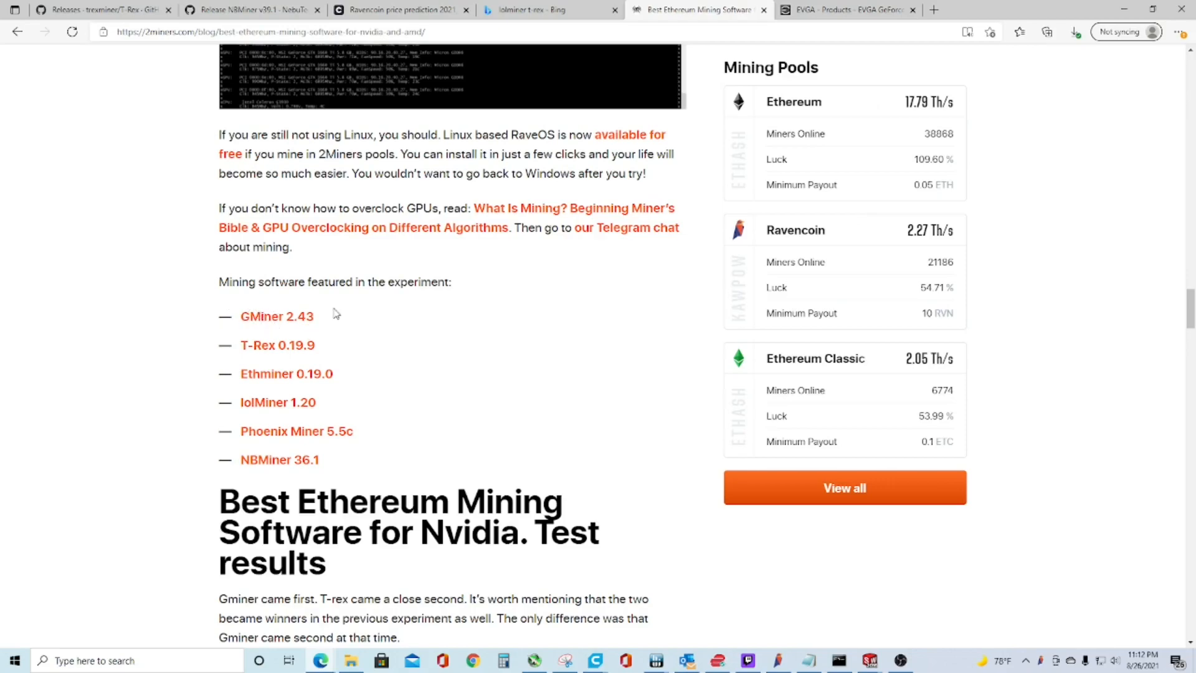
{"action": "scroll", "scroll_direction": "down", "scroll_amount": 3}
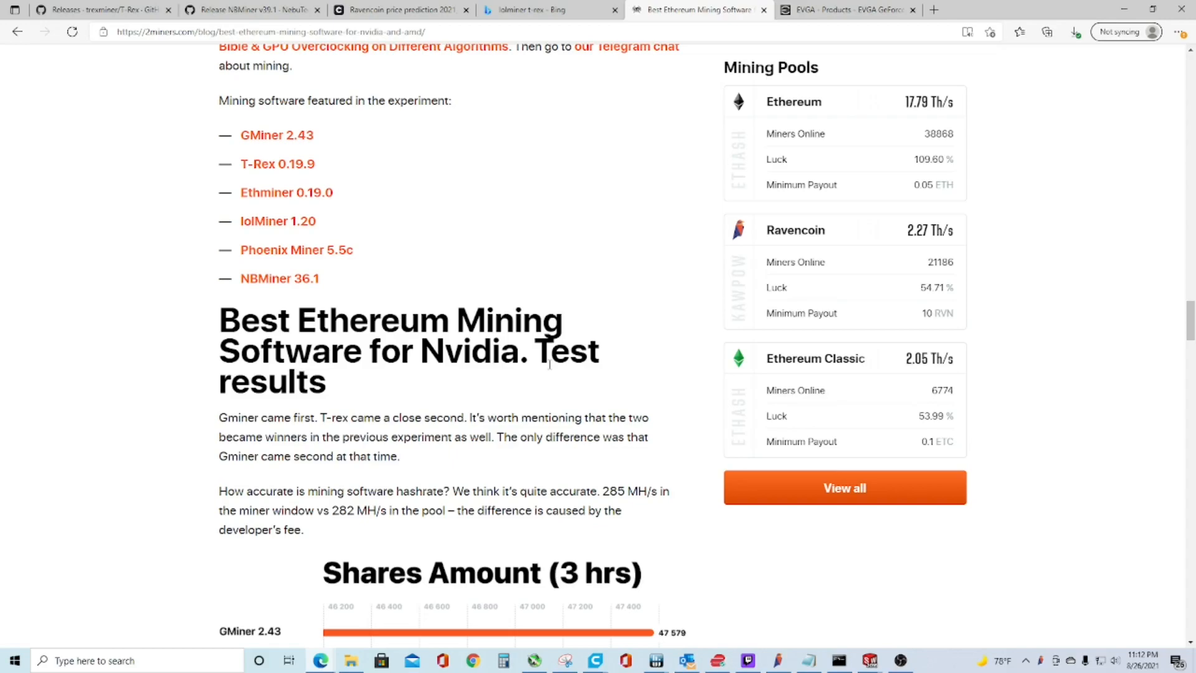
{"action": "mouse_move", "coordinate": [396, 278]}
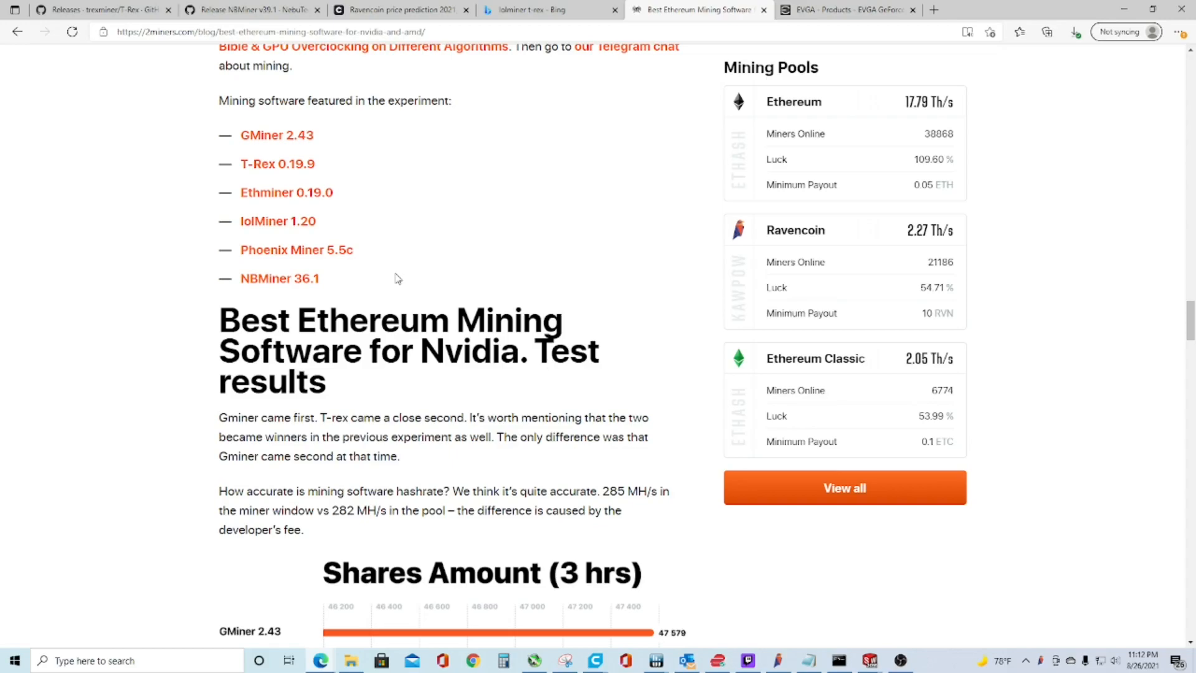
{"action": "mouse_move", "coordinate": [550, 289]}
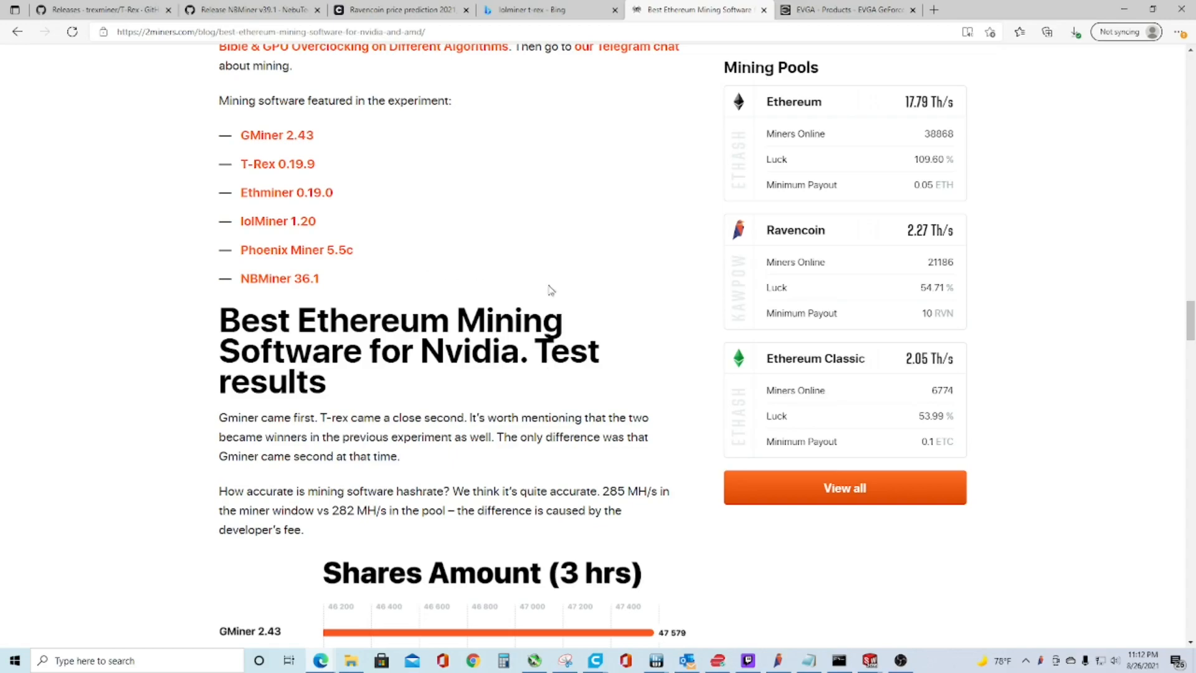
{"action": "scroll", "scroll_direction": "down", "scroll_amount": 3}
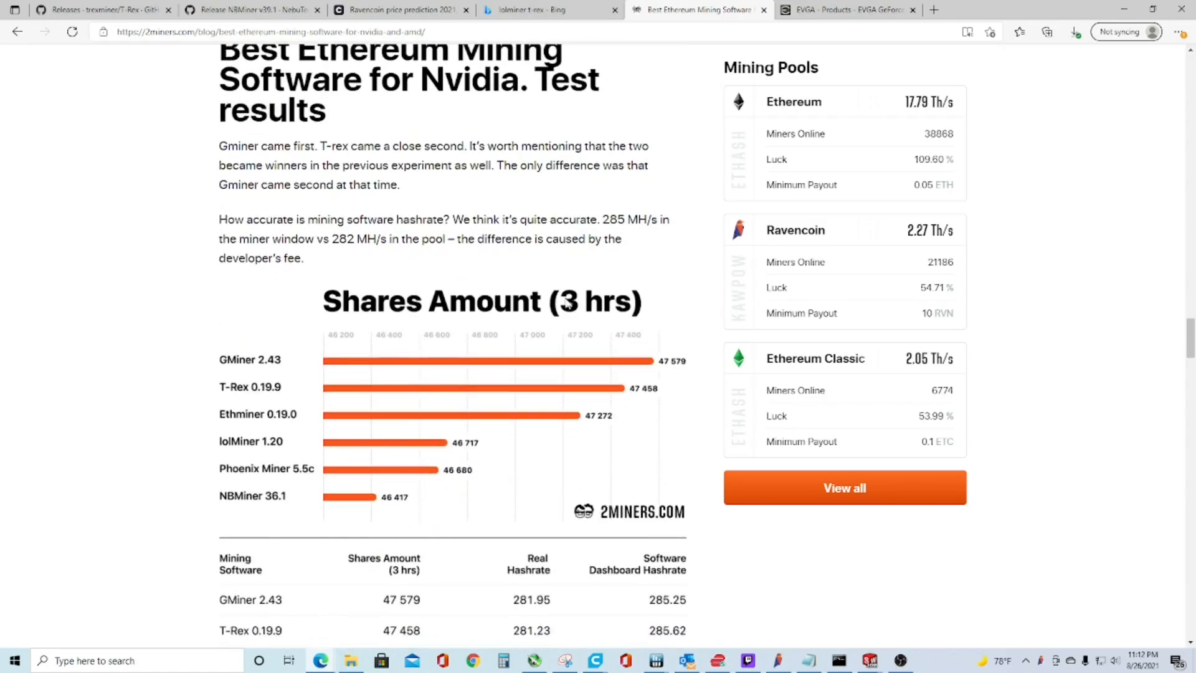
{"action": "scroll", "scroll_direction": "down", "scroll_amount": 3}
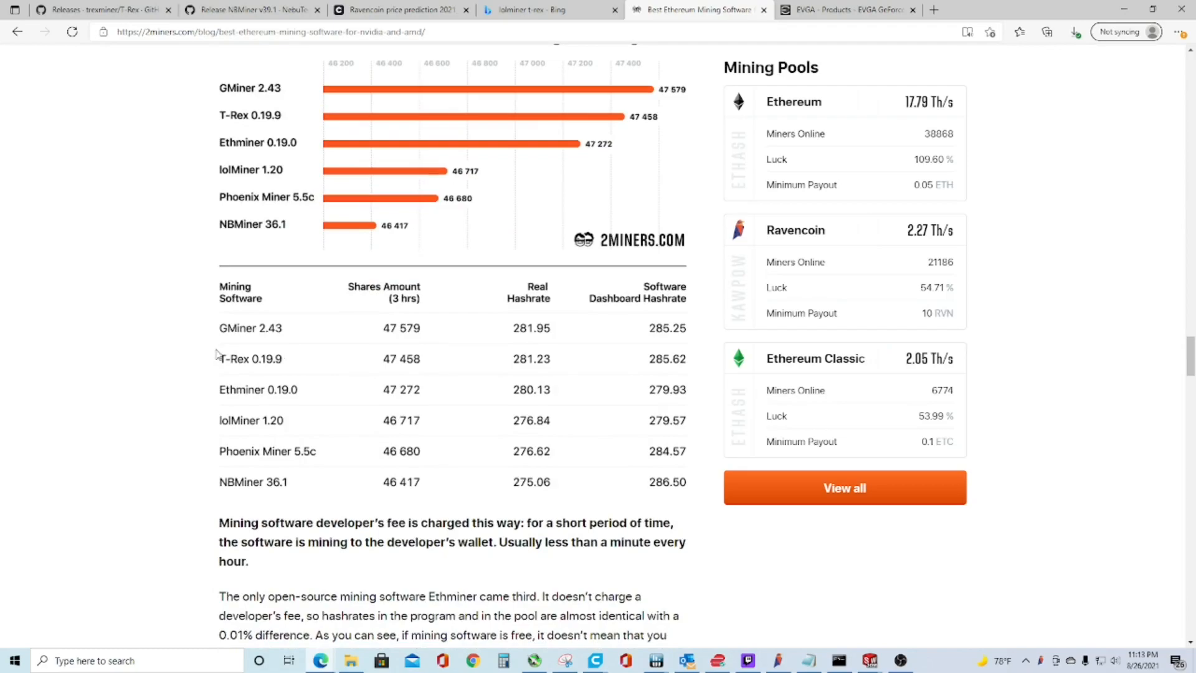
{"action": "mouse_move", "coordinate": [229, 493]}
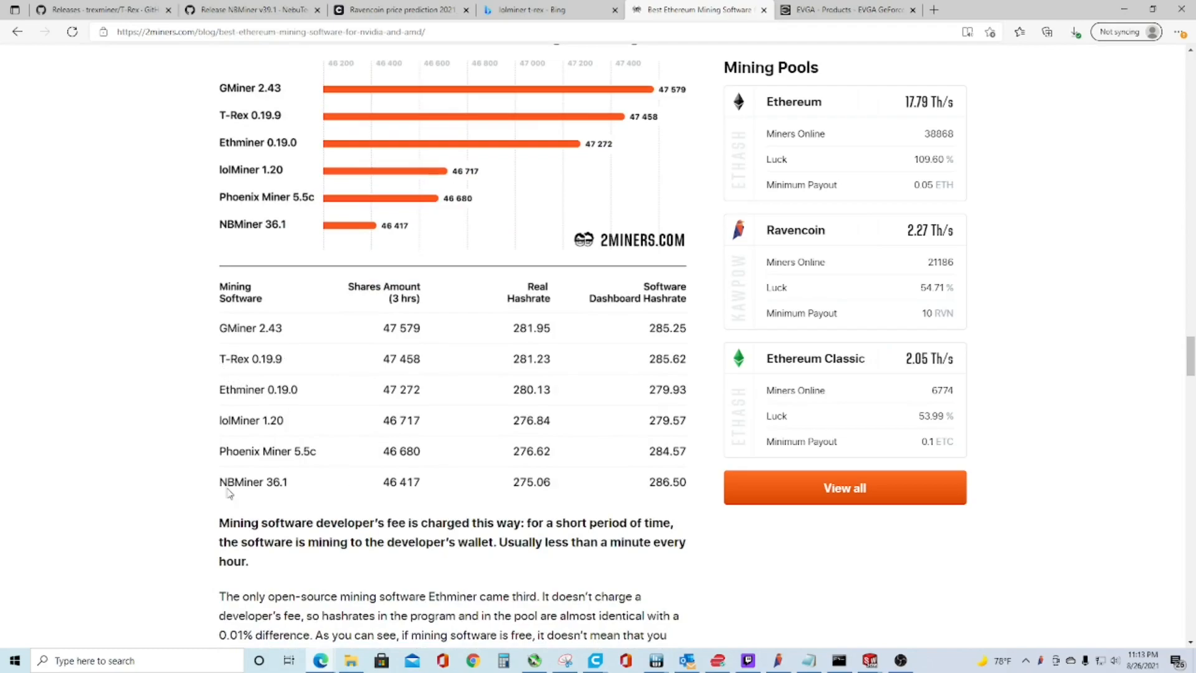
{"action": "mouse_move", "coordinate": [234, 371]}
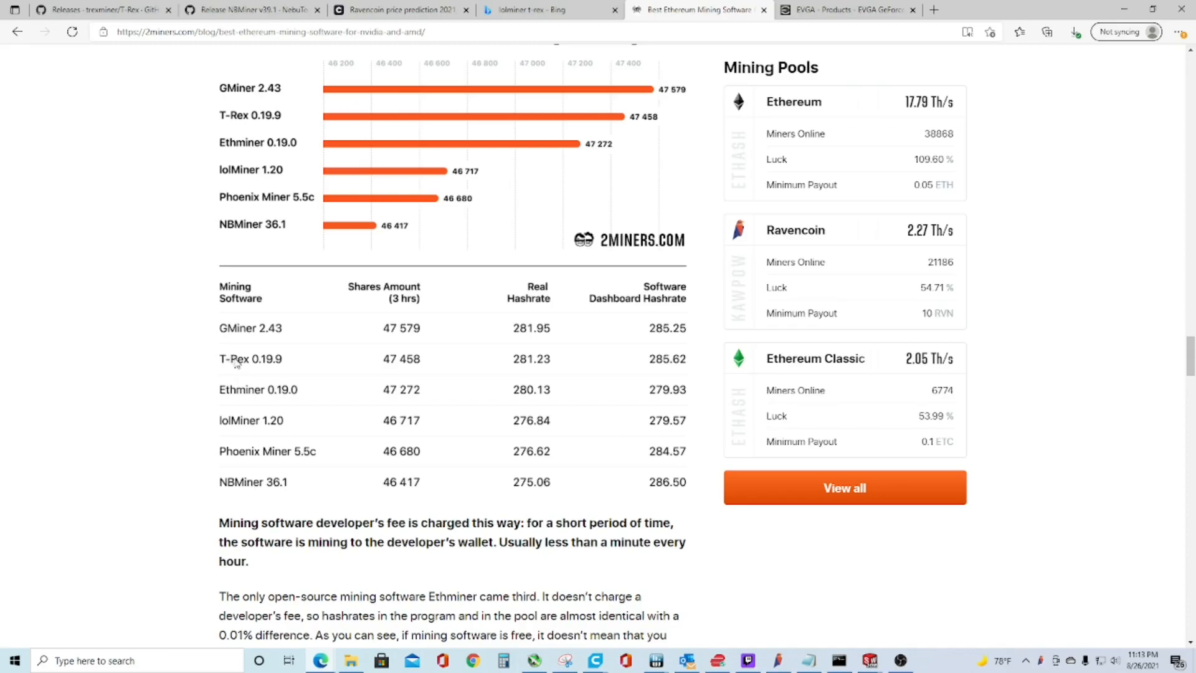
Step: Download t-rex-0.21.6-win.zip from GitHub and view the NBMiner v39.1 release downloads
{"action": "left_click", "coordinate": [103, 9]}
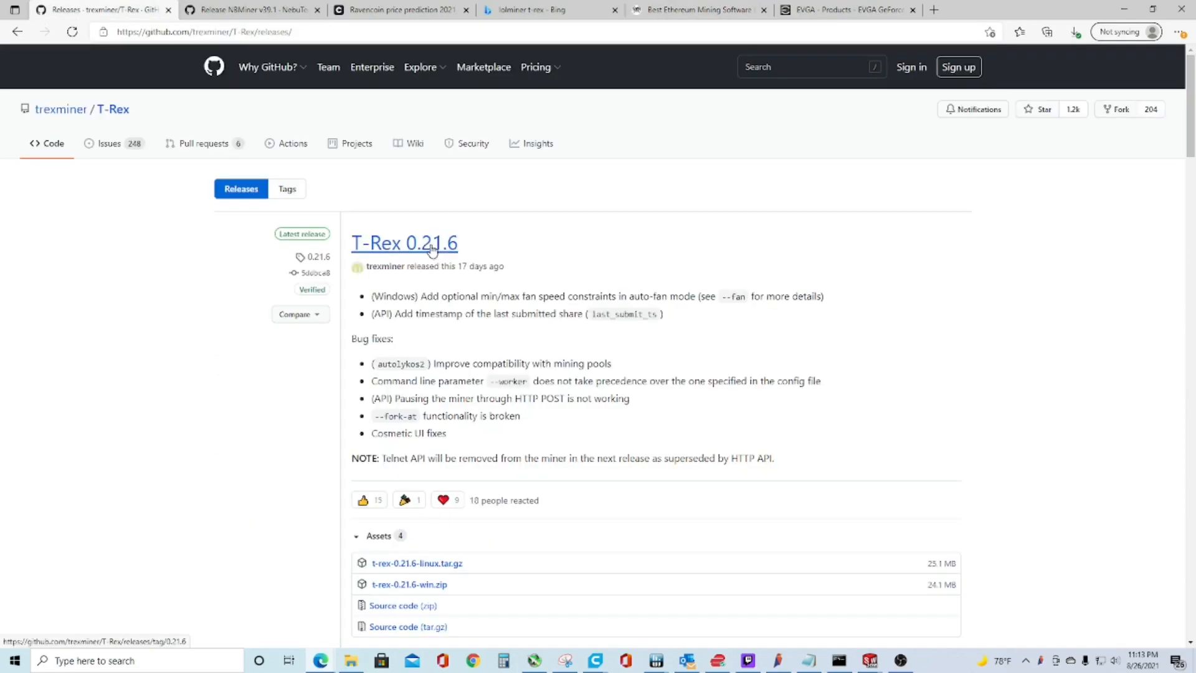
{"action": "left_click", "coordinate": [403, 242]}
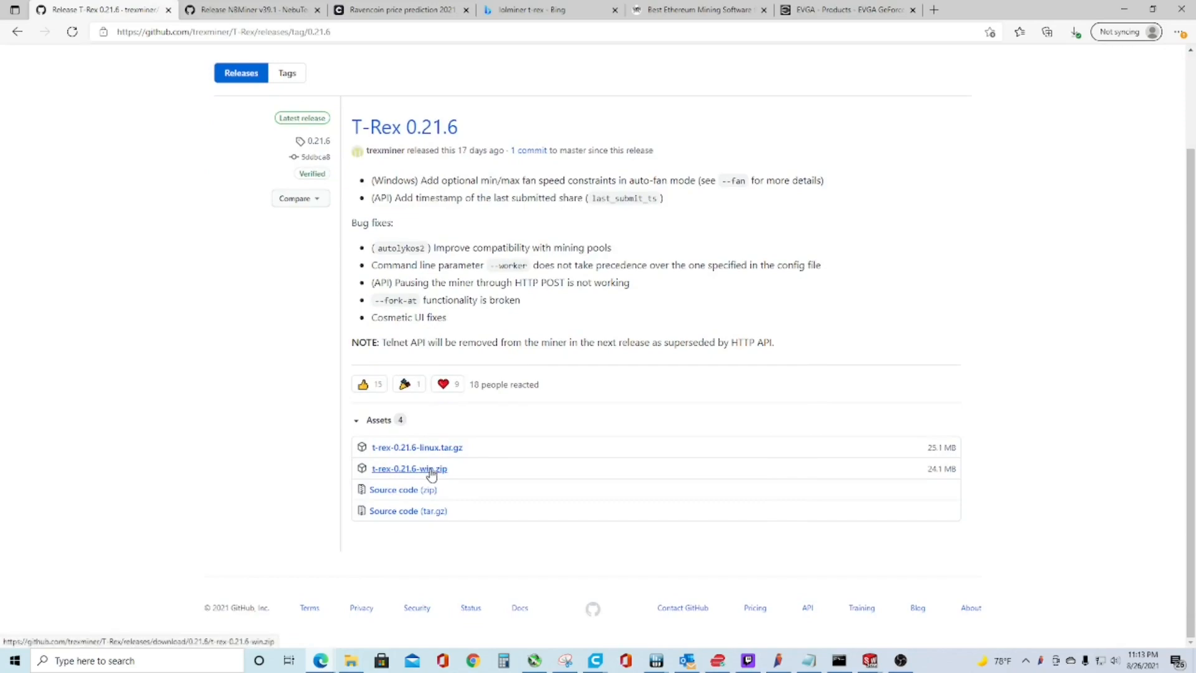
{"action": "left_click", "coordinate": [408, 468]}
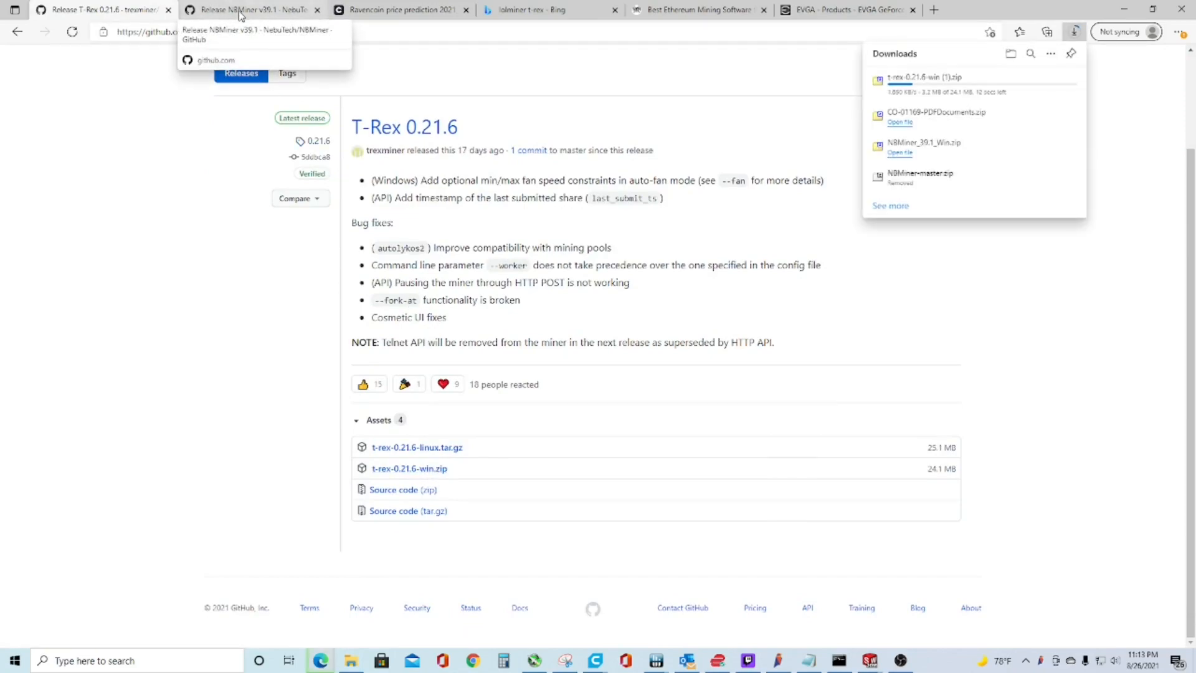
{"action": "left_click", "coordinate": [251, 9]}
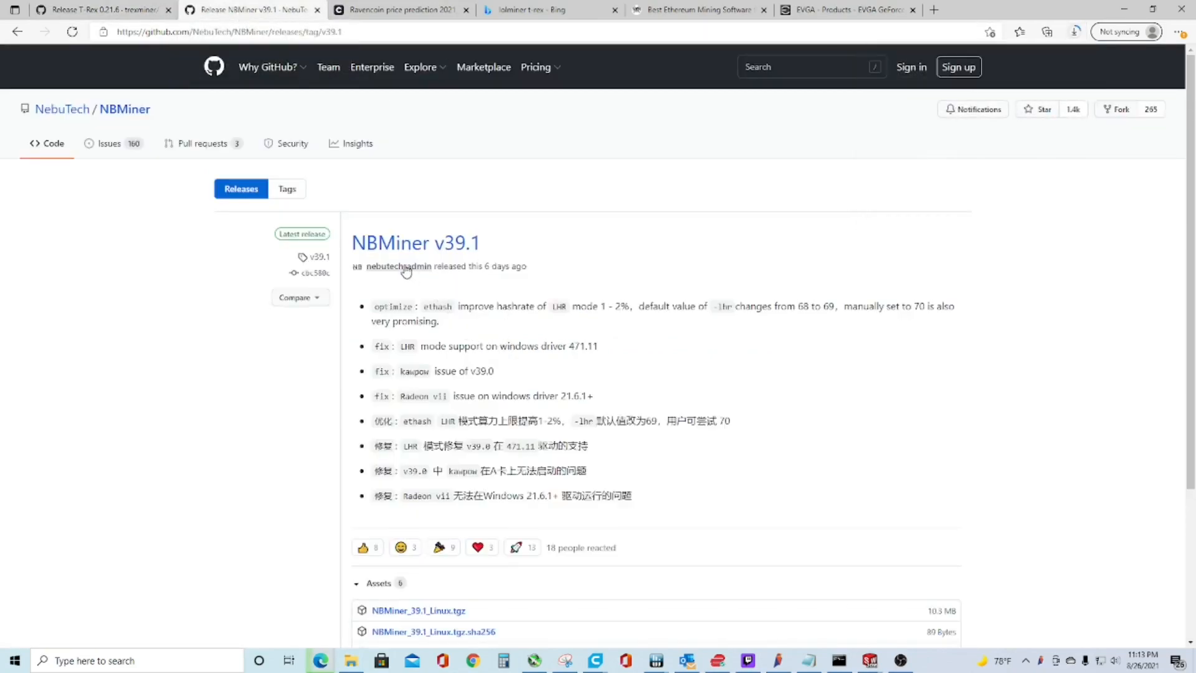
{"action": "scroll", "scroll_direction": "down", "scroll_amount": 3}
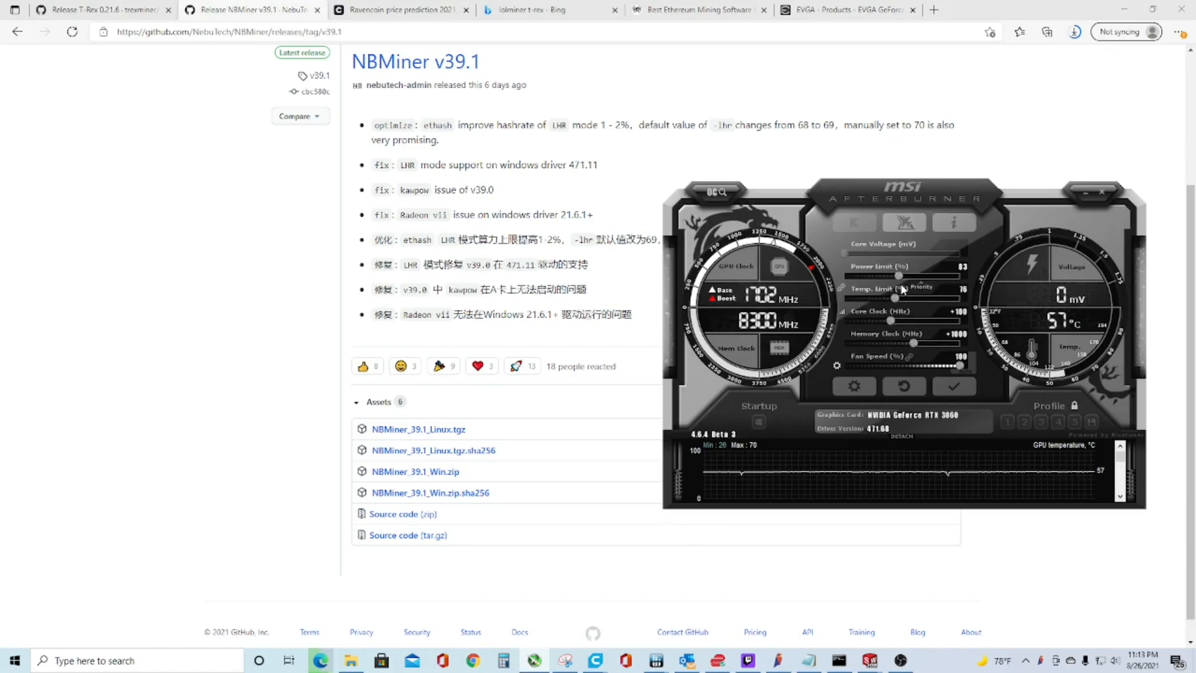
Step: Download NBMiner_39.1_Win.zip from the NBMiner v39.1 release page
{"action": "left_click", "coordinate": [1075, 32]}
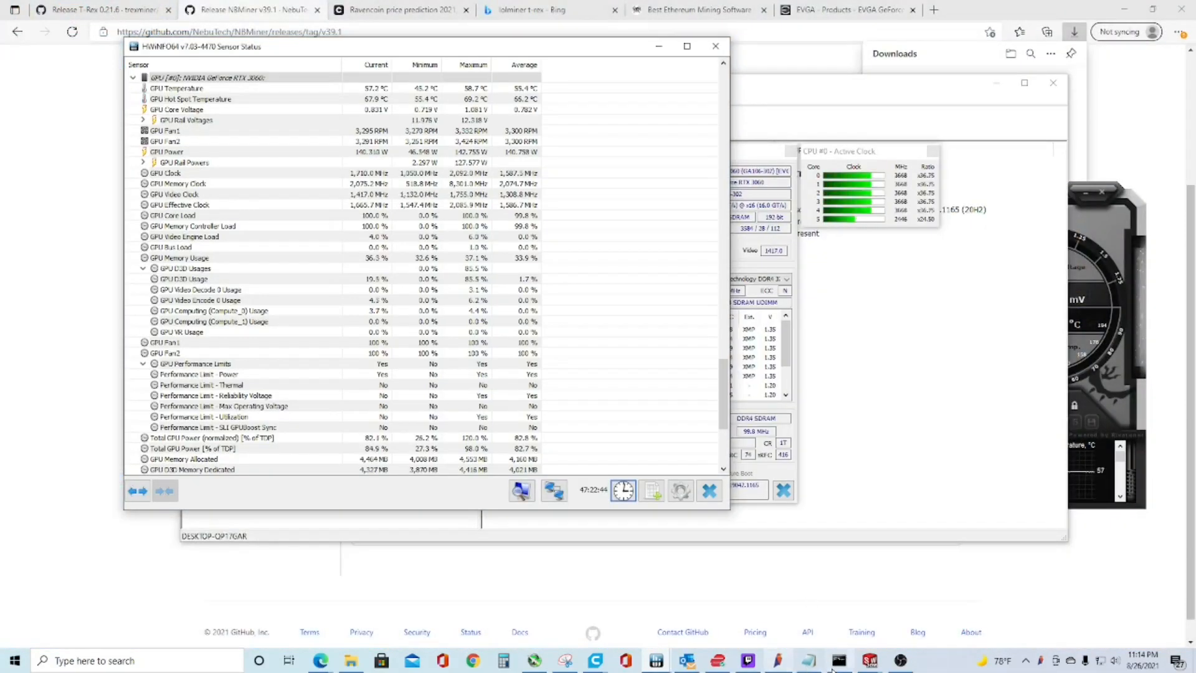
Step: Review the NBMiner console's ~21 MH/s kawpow hashrate, close it, and open Downloads
{"action": "left_click", "coordinate": [837, 660]}
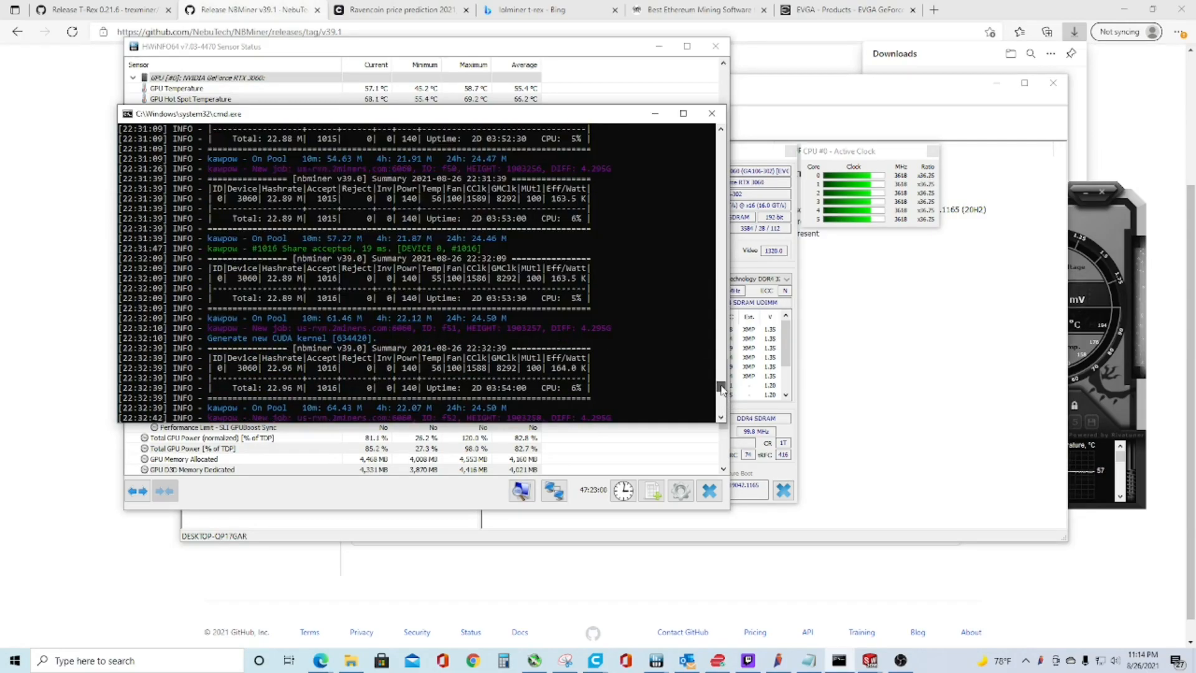
{"action": "scroll", "scroll_direction": "up", "scroll_amount": 3}
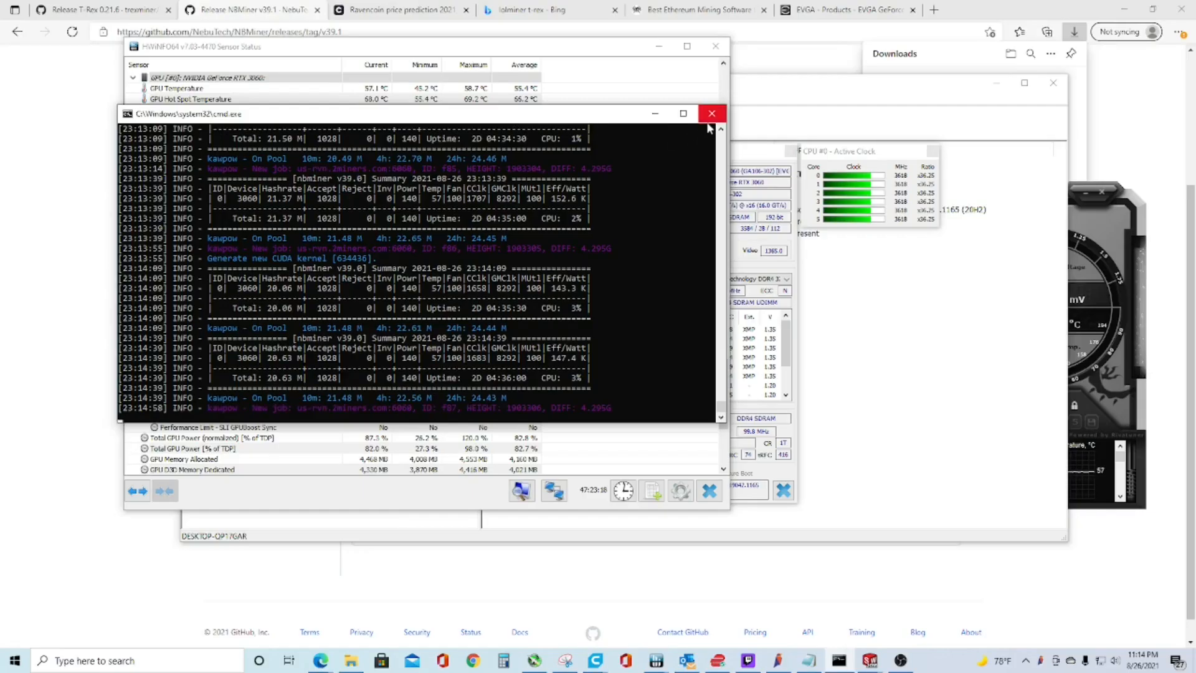
{"action": "mouse_move", "coordinate": [711, 112]}
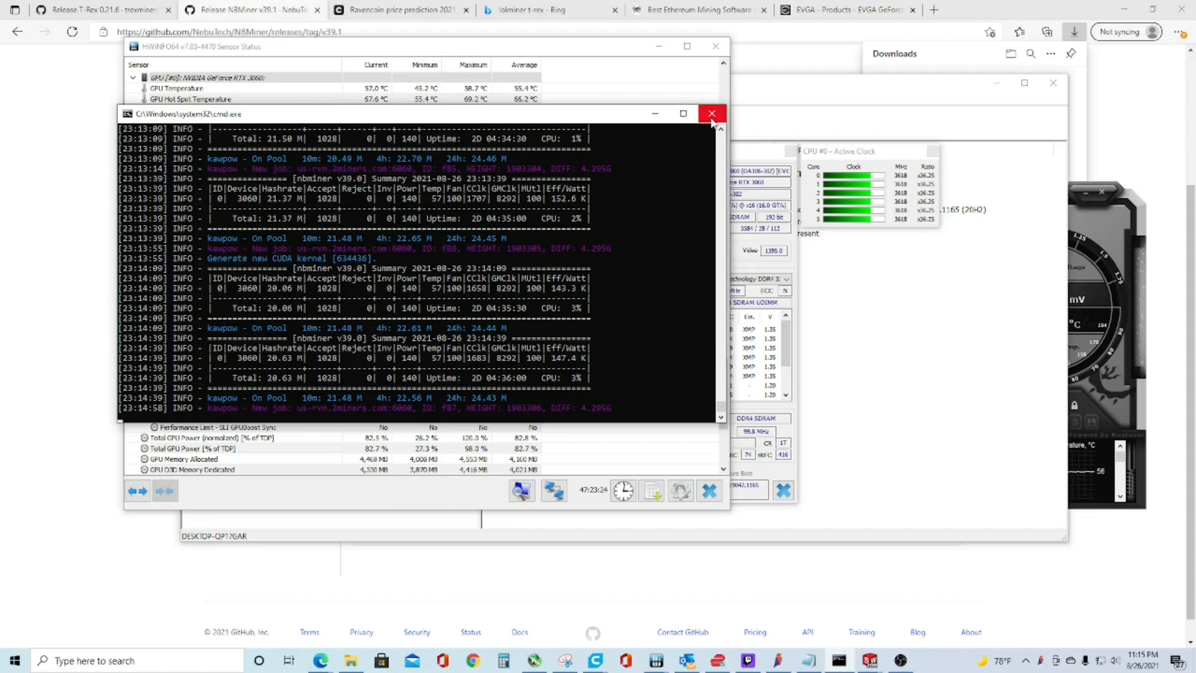
{"action": "left_click", "coordinate": [712, 113]}
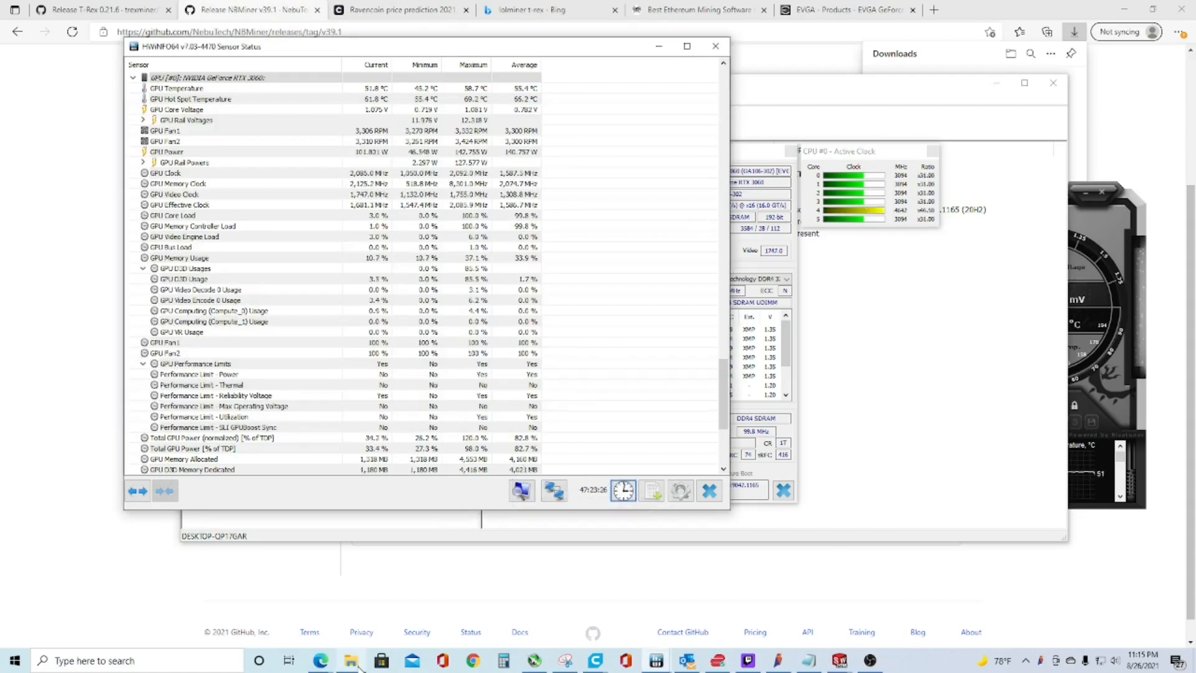
{"action": "left_click", "coordinate": [350, 661]}
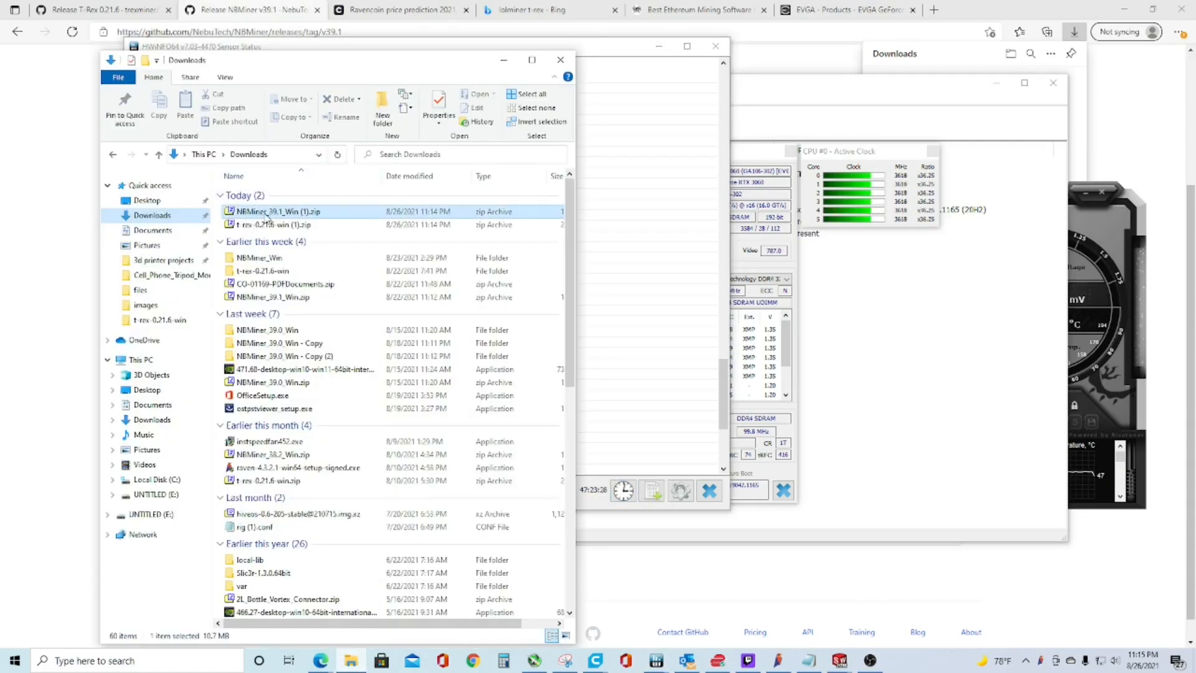
Step: Extract NBMiner_39.1_Win (1).zip with 7-Zip into its own folder in Downloads
{"action": "right_click", "coordinate": [276, 211]}
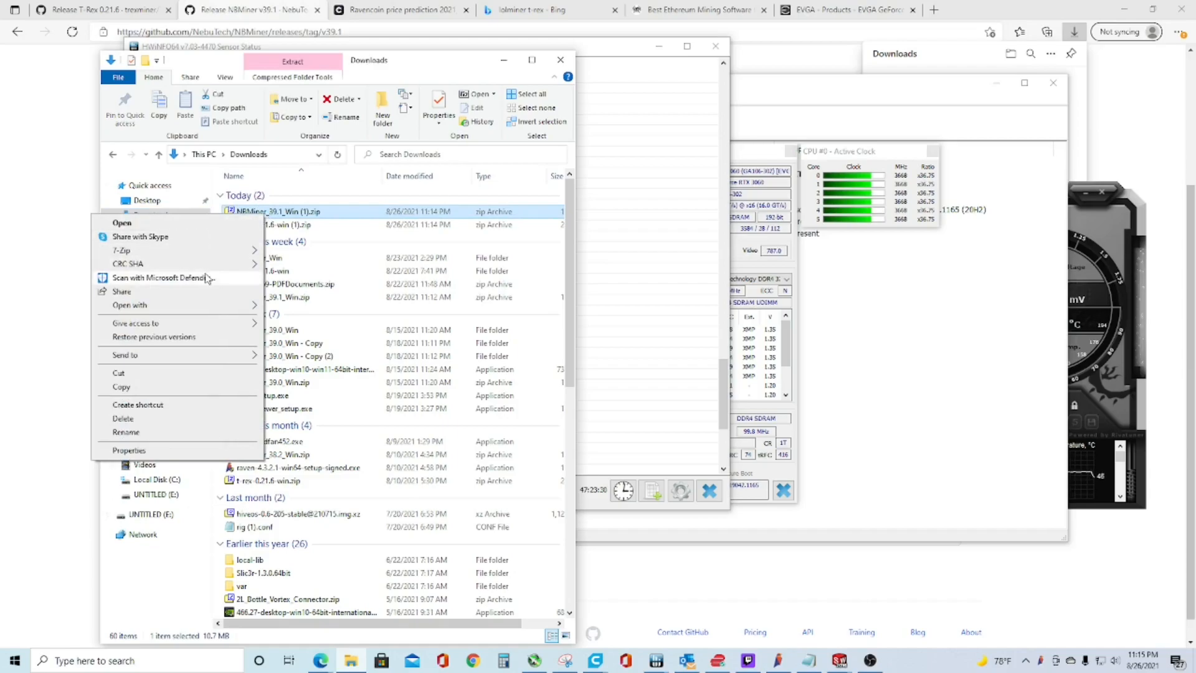
{"action": "mouse_move", "coordinate": [210, 241]}
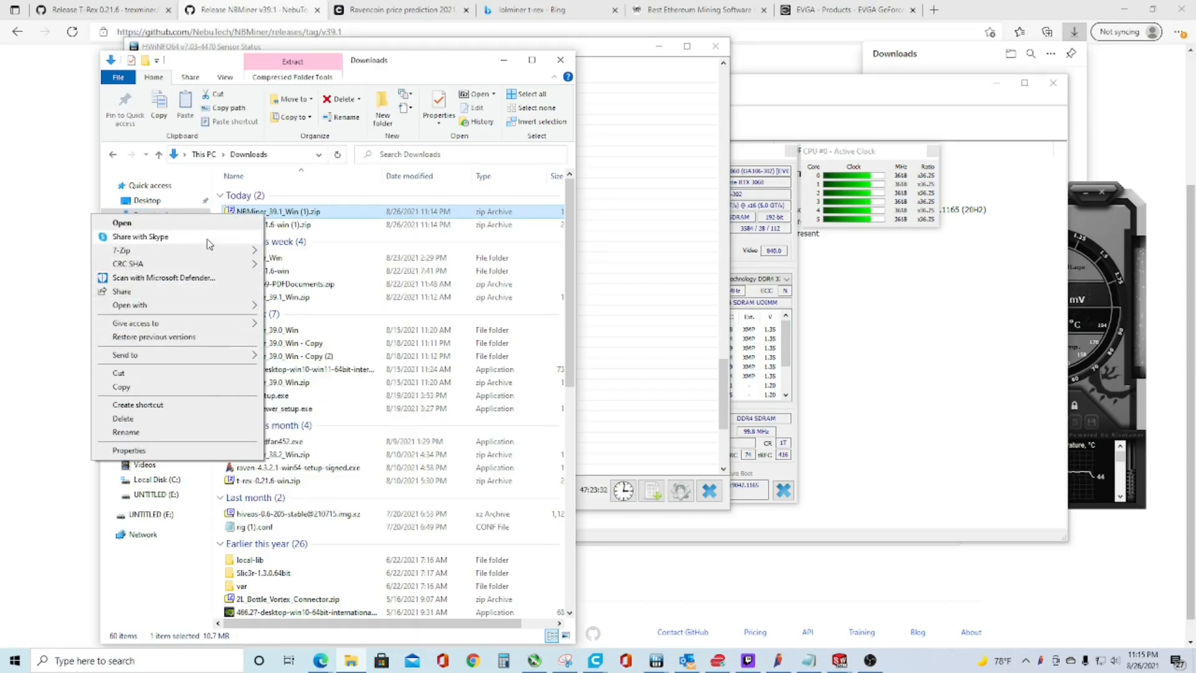
{"action": "left_click", "coordinate": [120, 250]}
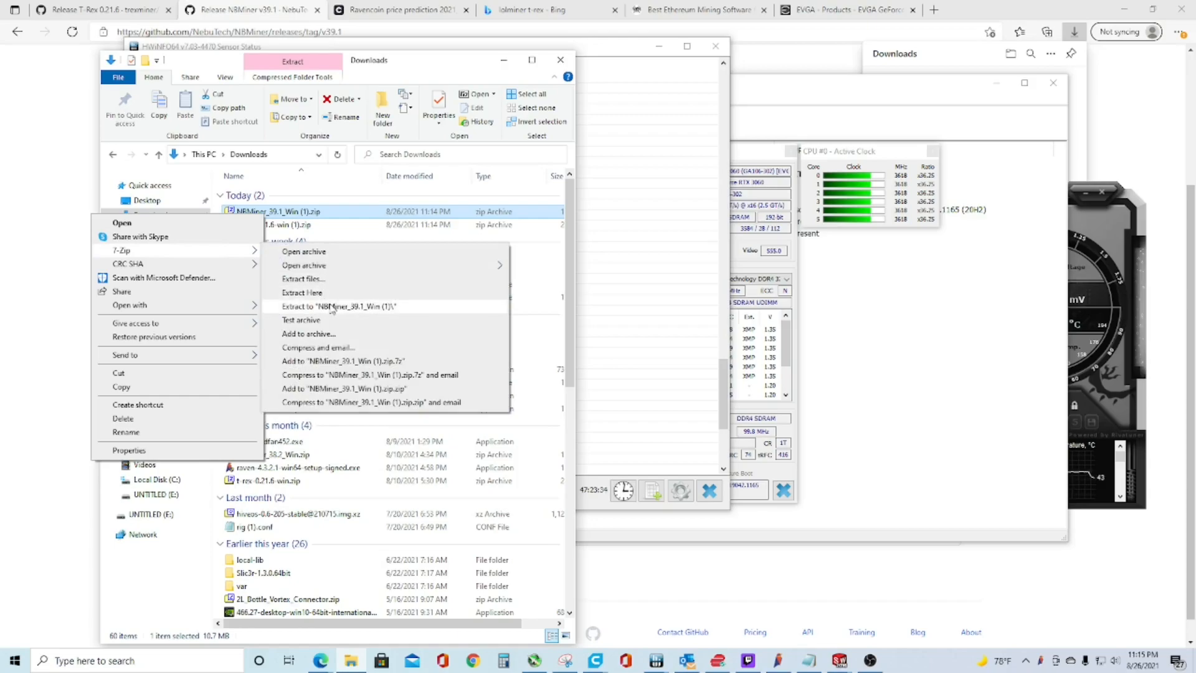
{"action": "left_click", "coordinate": [302, 292]}
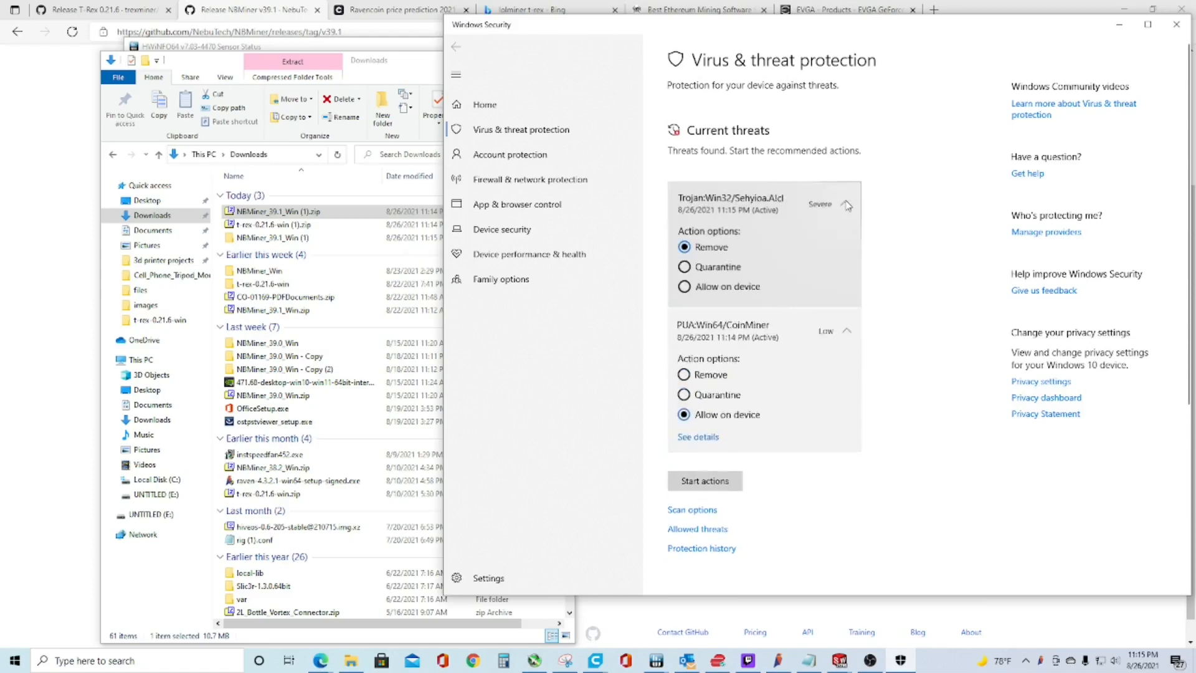
Step: Allow the Trojan and CoinMiner detections on the device and apply the actions
{"action": "left_click", "coordinate": [683, 288]}
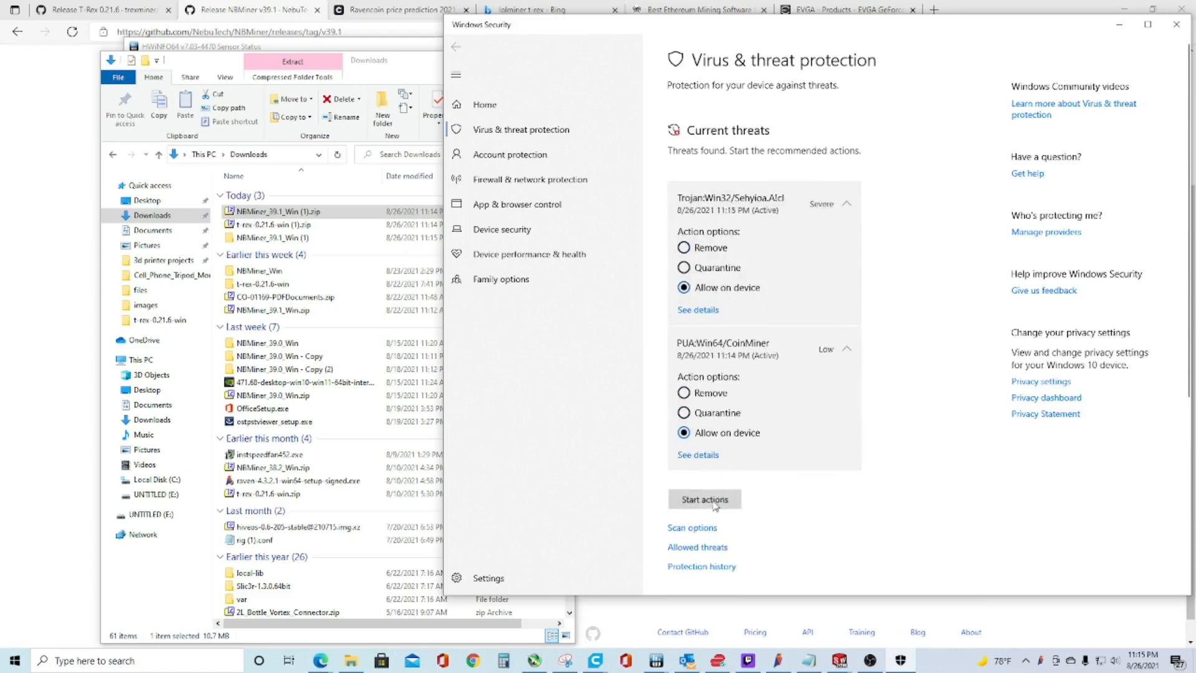
{"action": "left_click", "coordinate": [703, 499]}
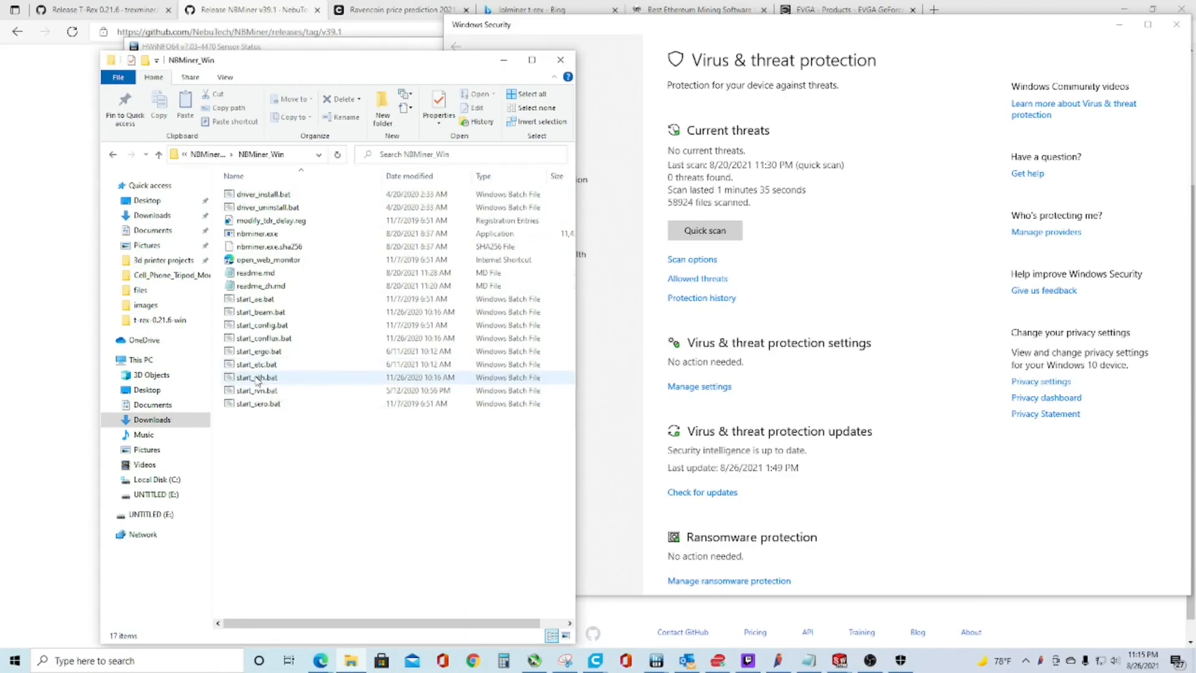
Step: Run start_eth.bat to mine ethash on the RTX 3060 at about 30 MH/s
{"action": "double_click", "coordinate": [255, 390]}
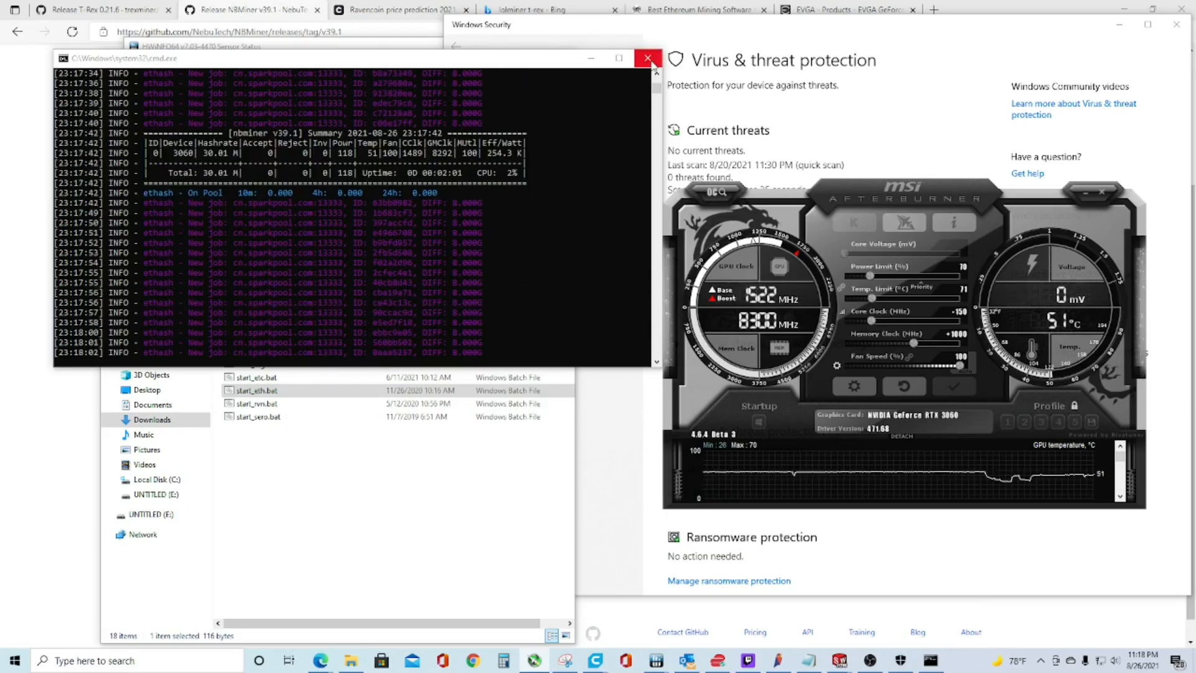
Step: Close the ETH miner, run start_ergo.bat at about 110 MH/s, and check HWiNFO
{"action": "left_click", "coordinate": [648, 58]}
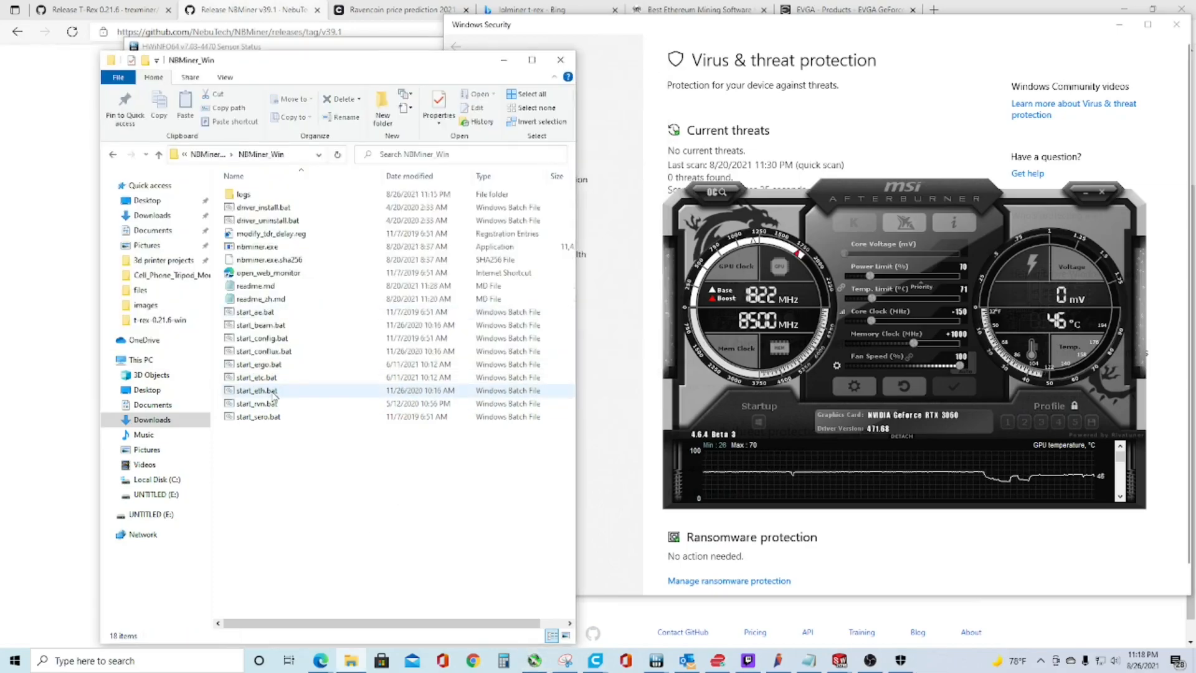
{"action": "mouse_move", "coordinate": [258, 363]}
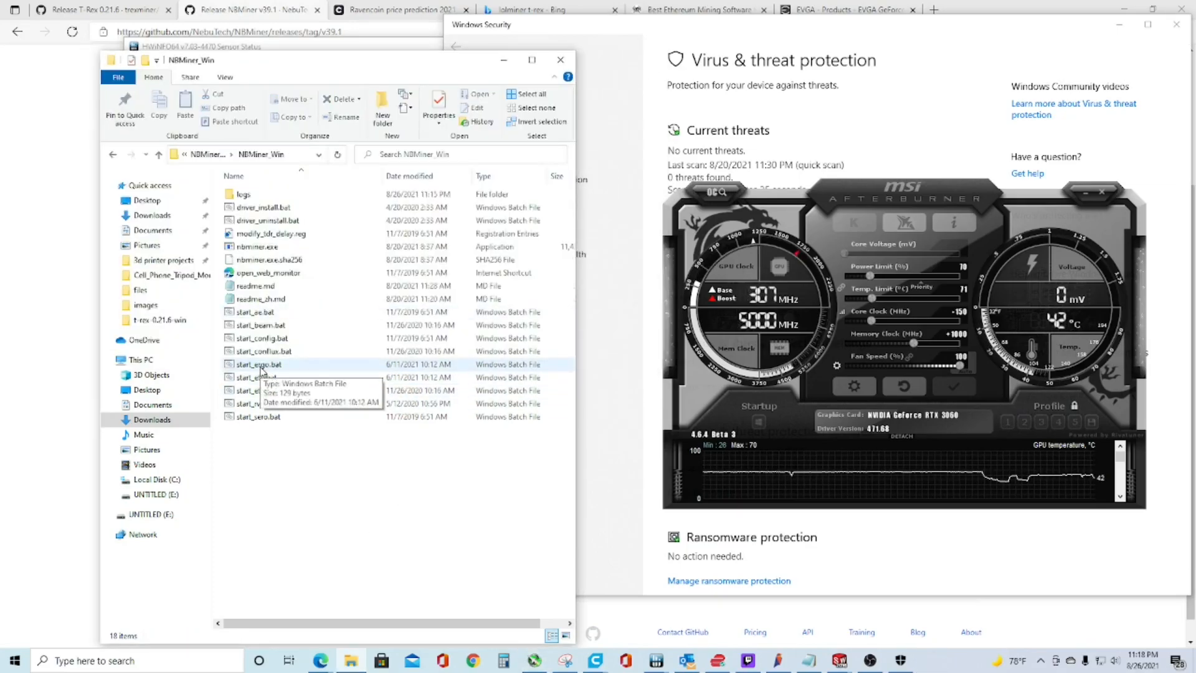
{"action": "double_click", "coordinate": [258, 364]}
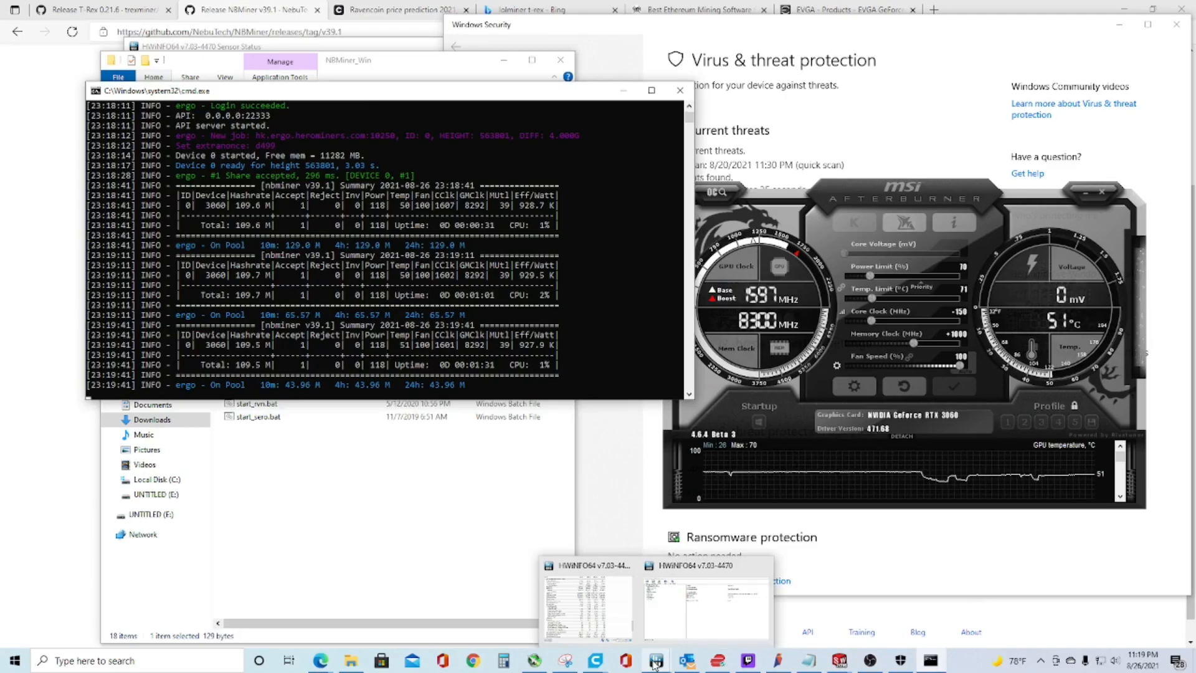
{"action": "left_click", "coordinate": [588, 602]}
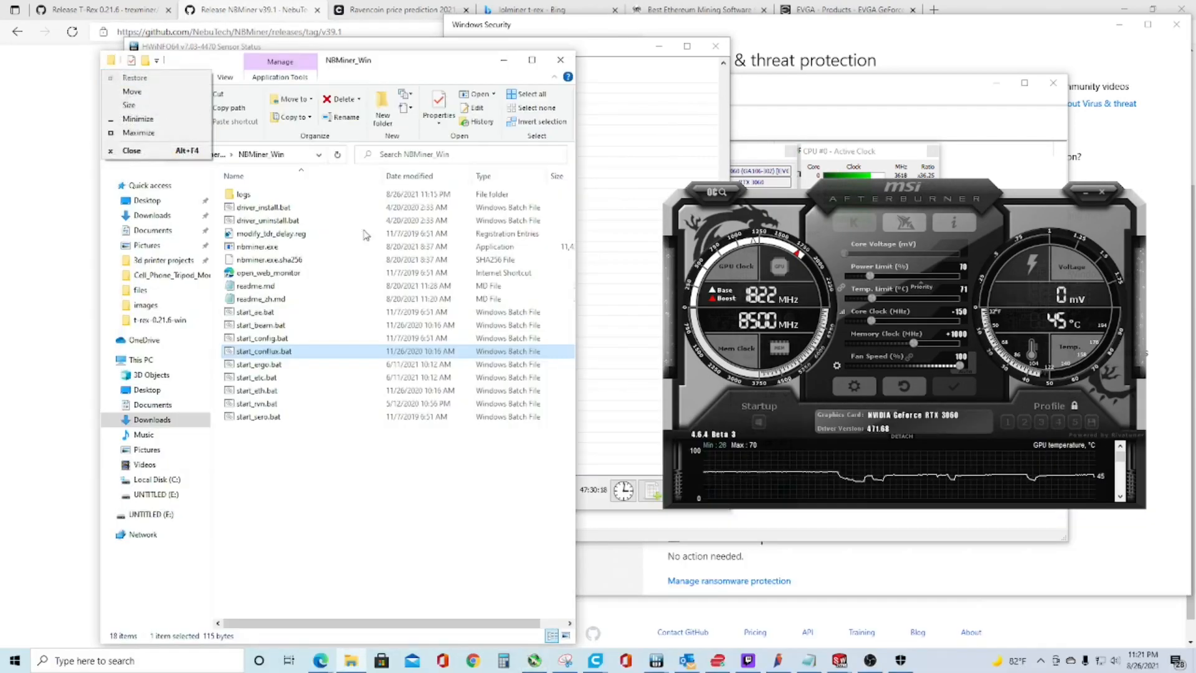
Step: Run T-Rex RVN-2miners.bat, mining kawpow at about 21.5 MH/s, then close it
{"action": "left_click", "coordinate": [343, 530]}
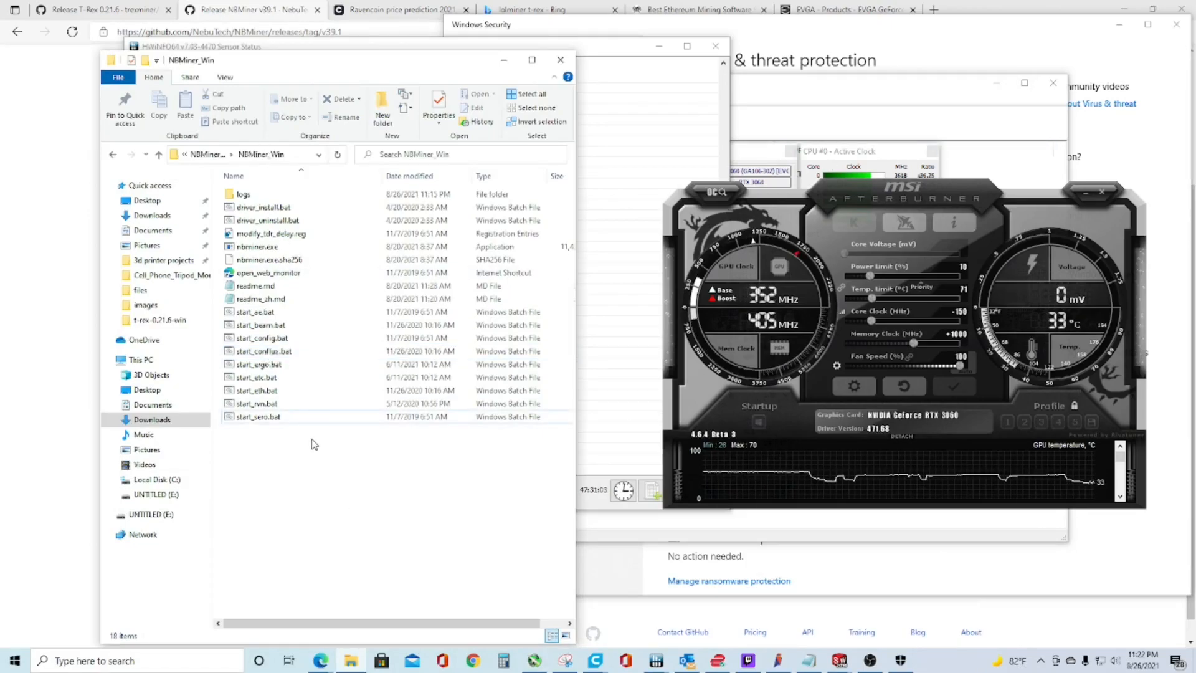
{"action": "right_click", "coordinate": [275, 238]}
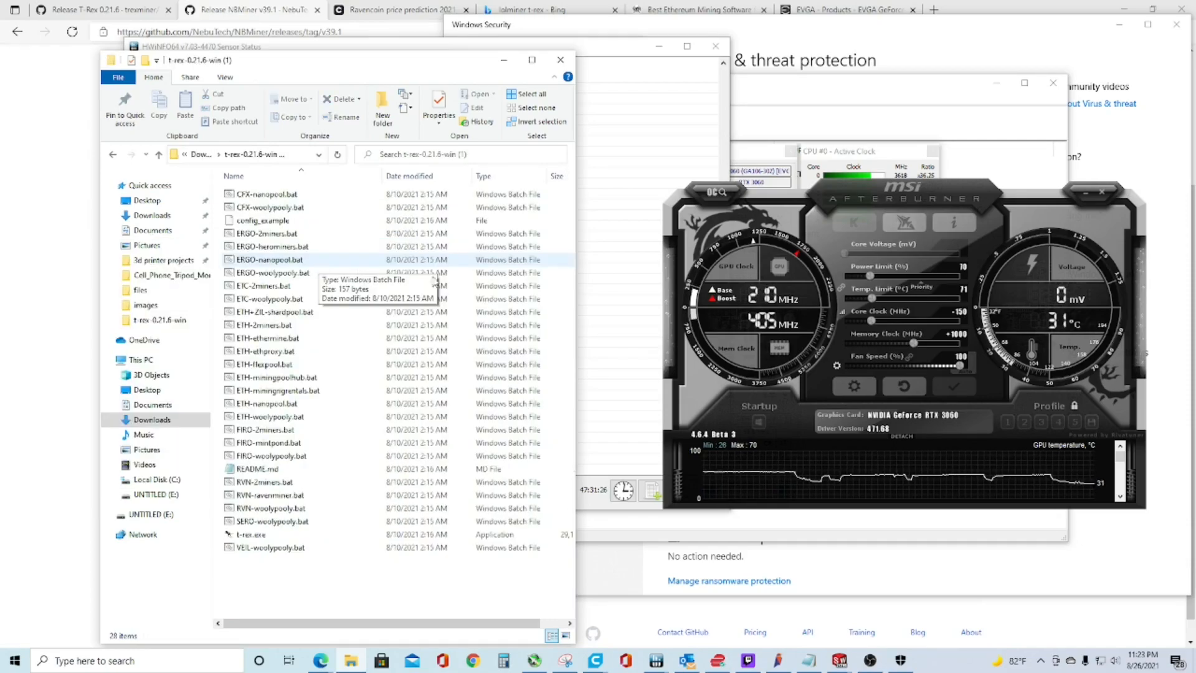
{"action": "mouse_move", "coordinate": [979, 383]}
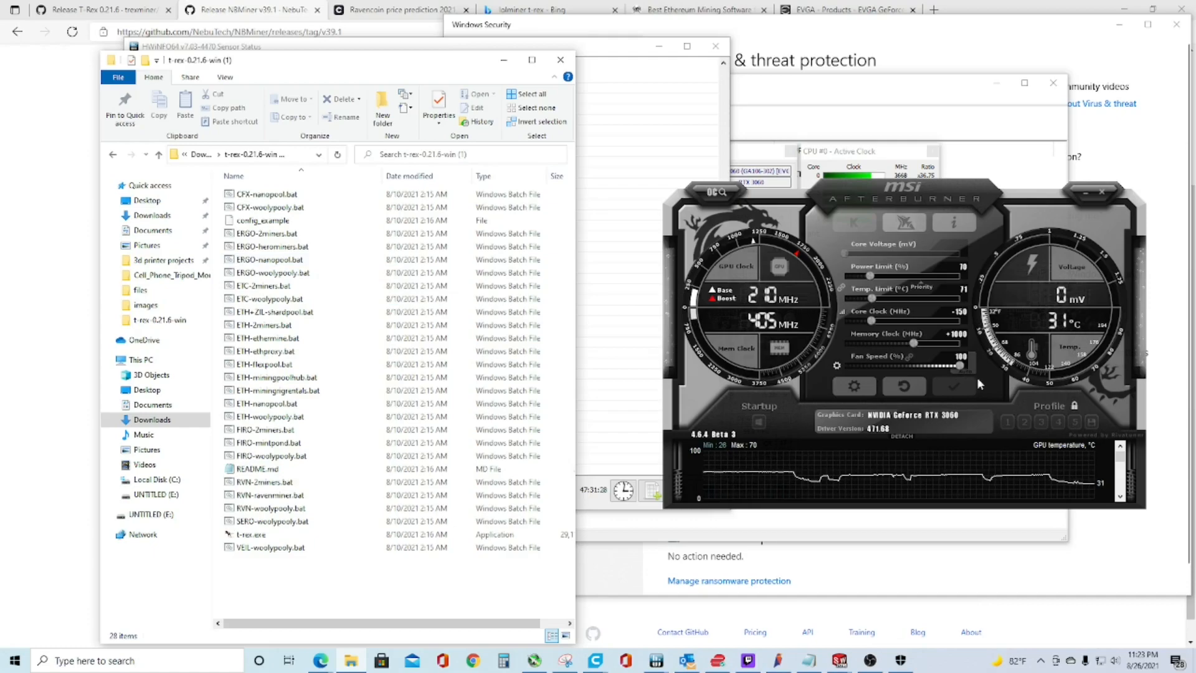
{"action": "left_click", "coordinate": [274, 286]}
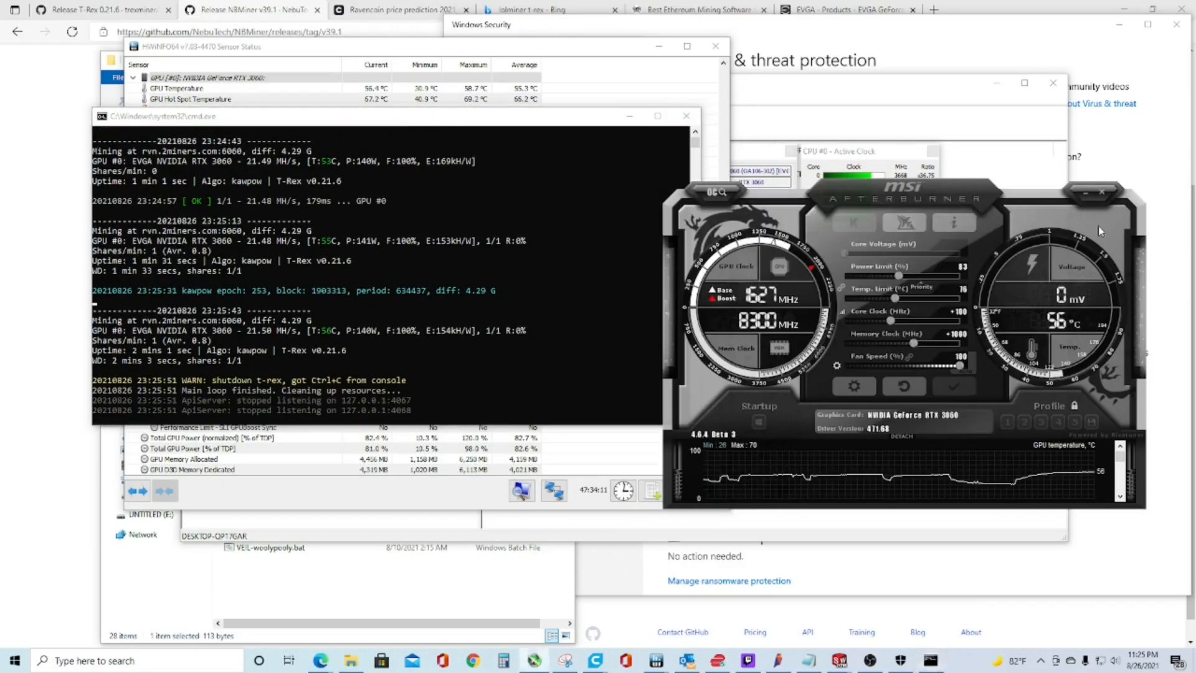
{"action": "left_click", "coordinate": [686, 115]}
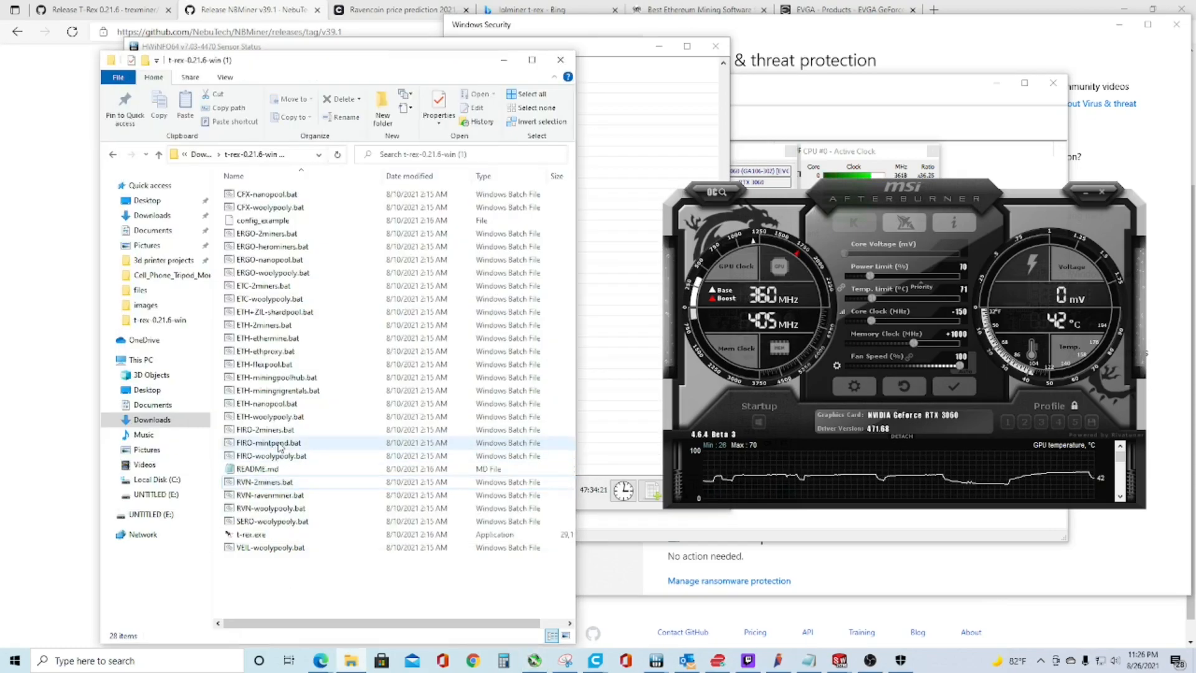
Step: Run ETH-ethermine.bat in T-Rex to mine ethash at about 23.9 MH/s
{"action": "double_click", "coordinate": [267, 443]}
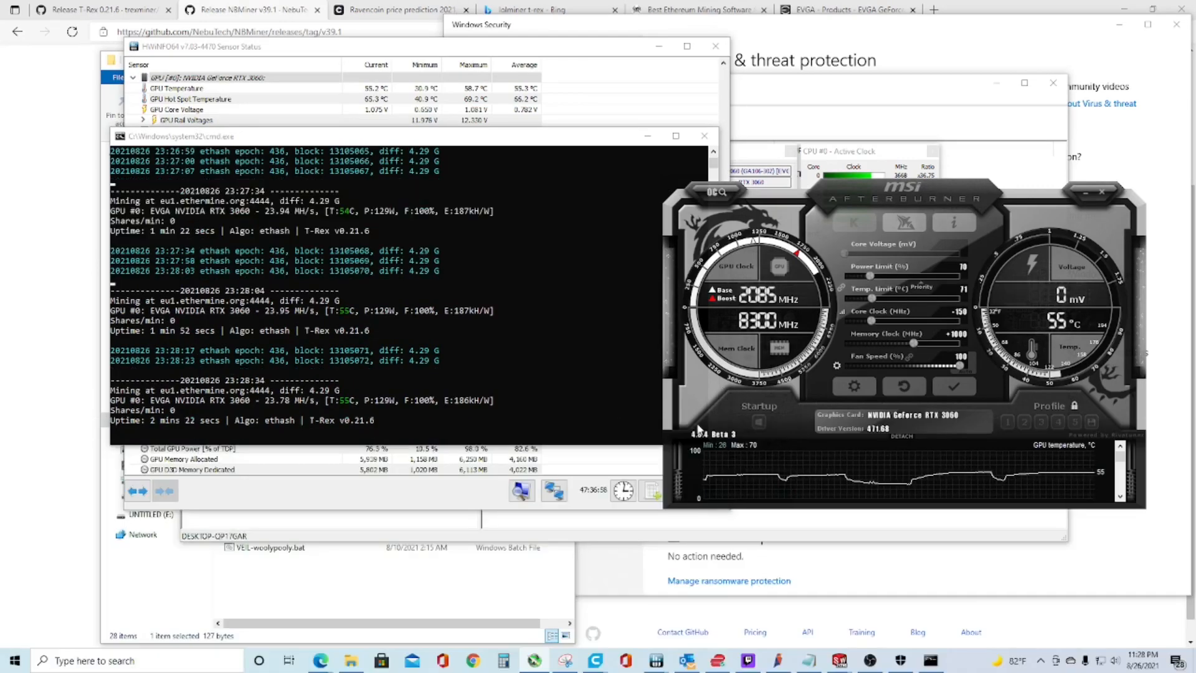
{"action": "mouse_move", "coordinate": [704, 135]}
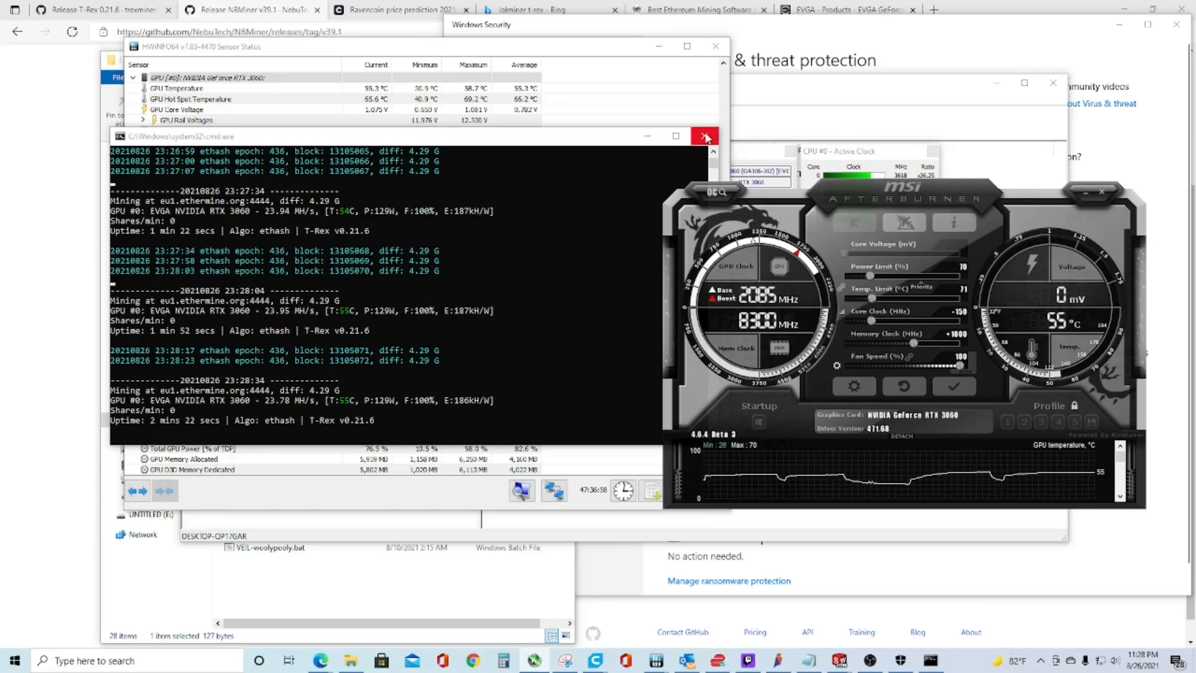
Step: Close the ETH miner and launch ERGO-2miners.bat, dismissing the access error
{"action": "left_click", "coordinate": [704, 135]}
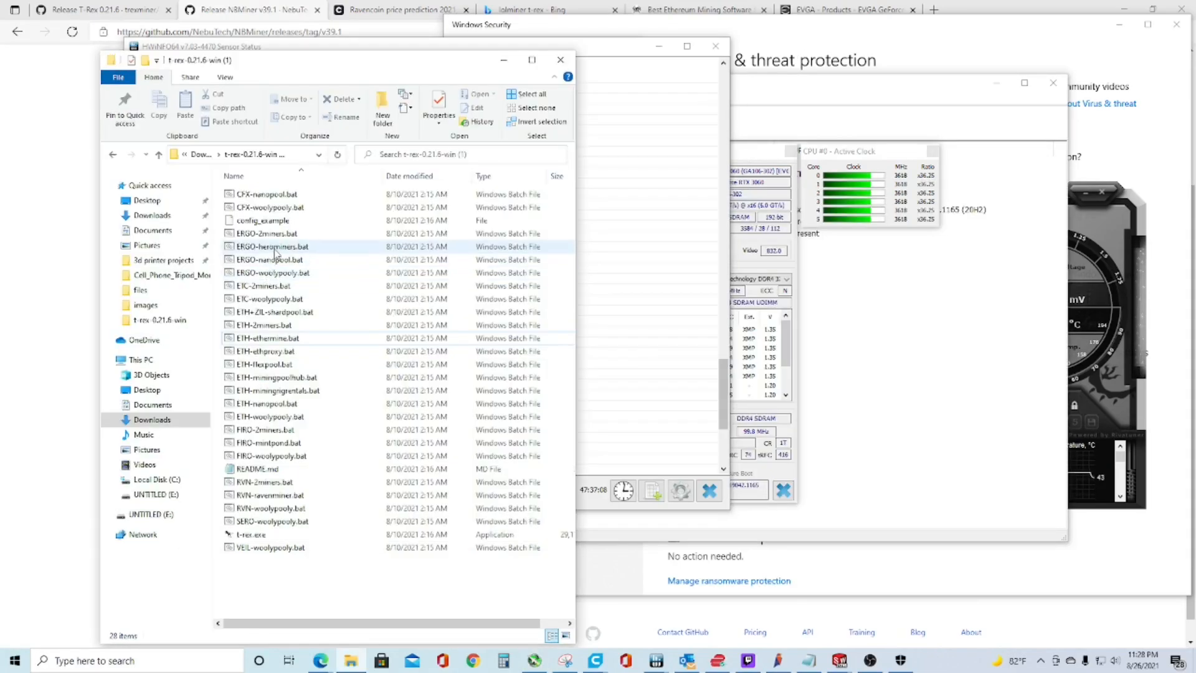
{"action": "left_click", "coordinate": [267, 234]}
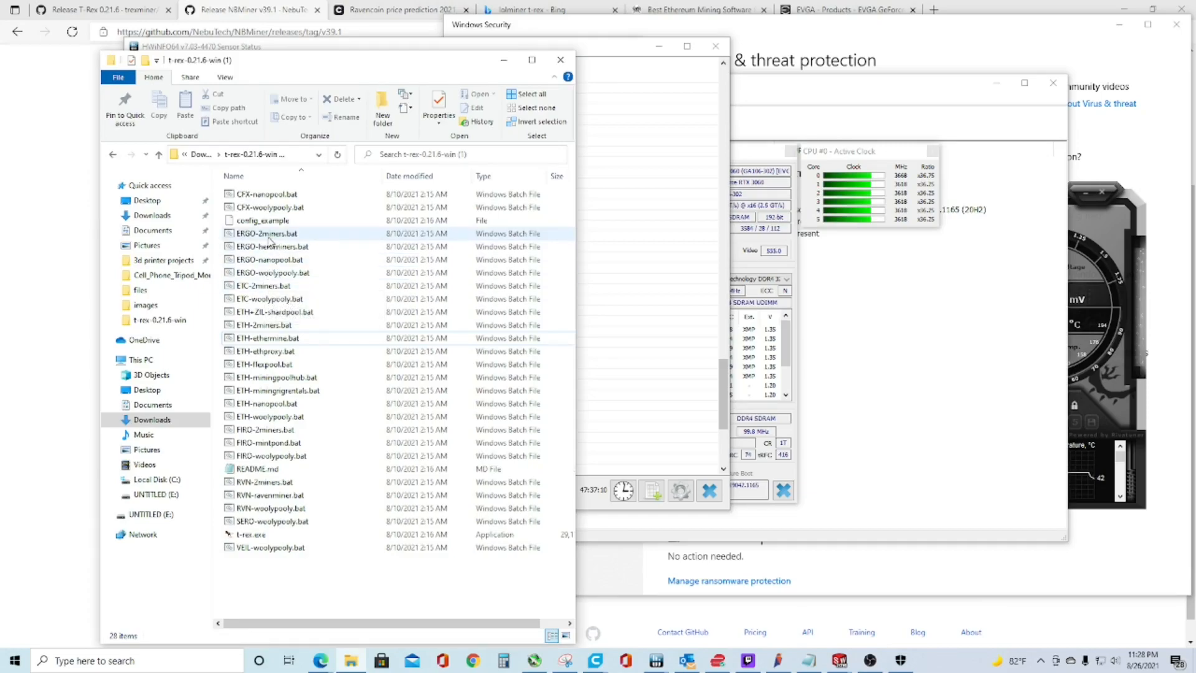
{"action": "double_click", "coordinate": [265, 233]}
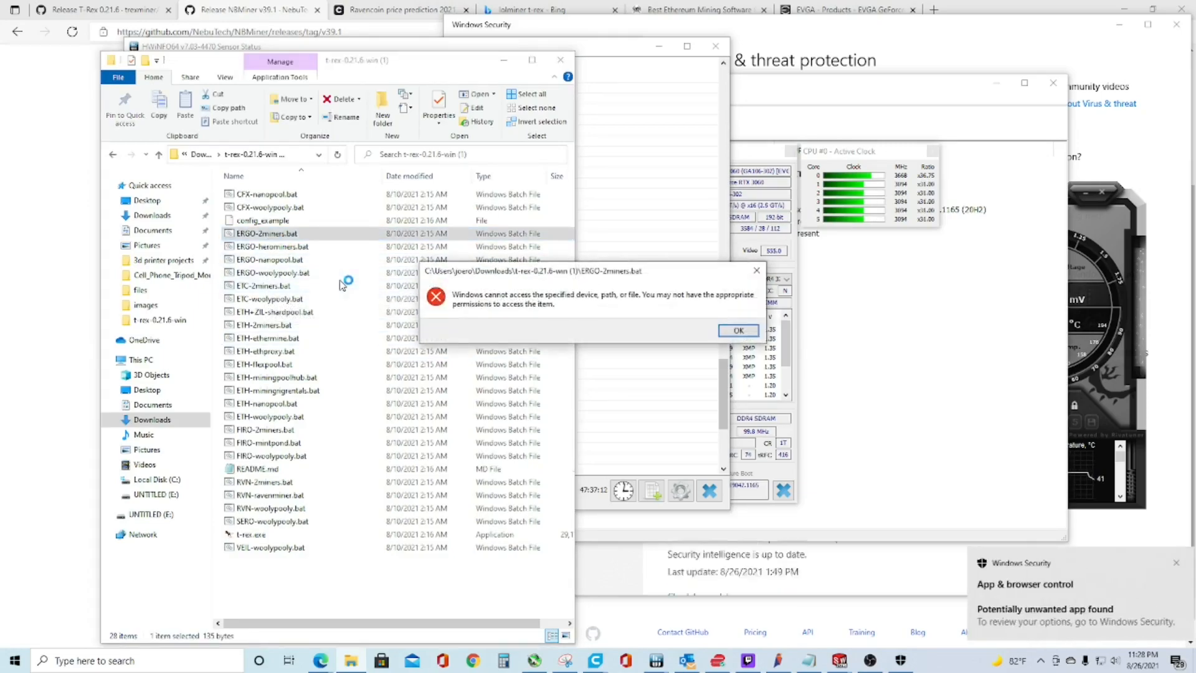
{"action": "left_click", "coordinate": [737, 330]}
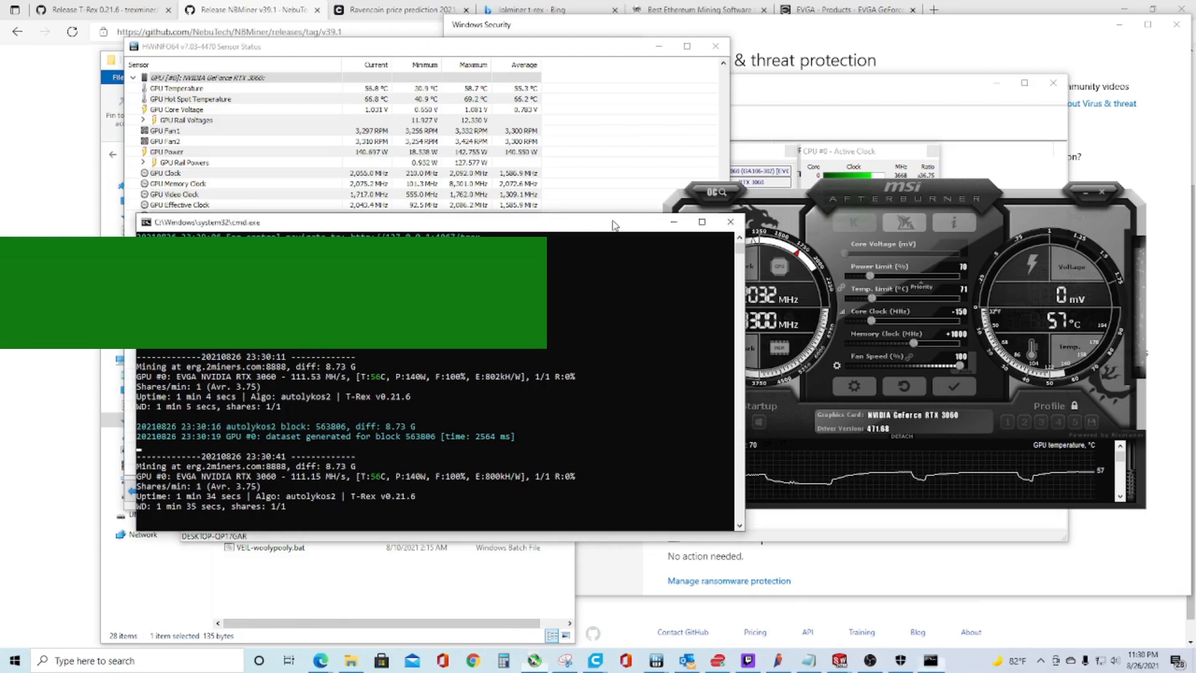
{"action": "mouse_move", "coordinate": [730, 221]}
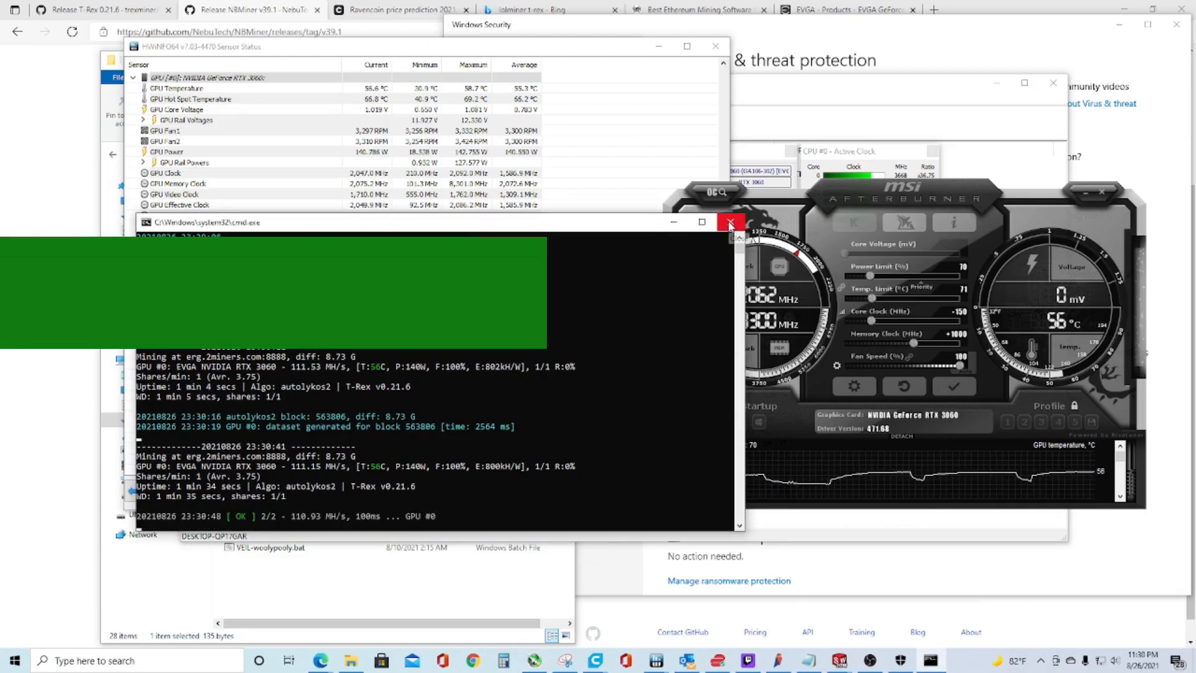
Step: Close the ERGO miner and launch CFX-nanopool.bat for octopus mining
{"action": "left_click", "coordinate": [730, 222]}
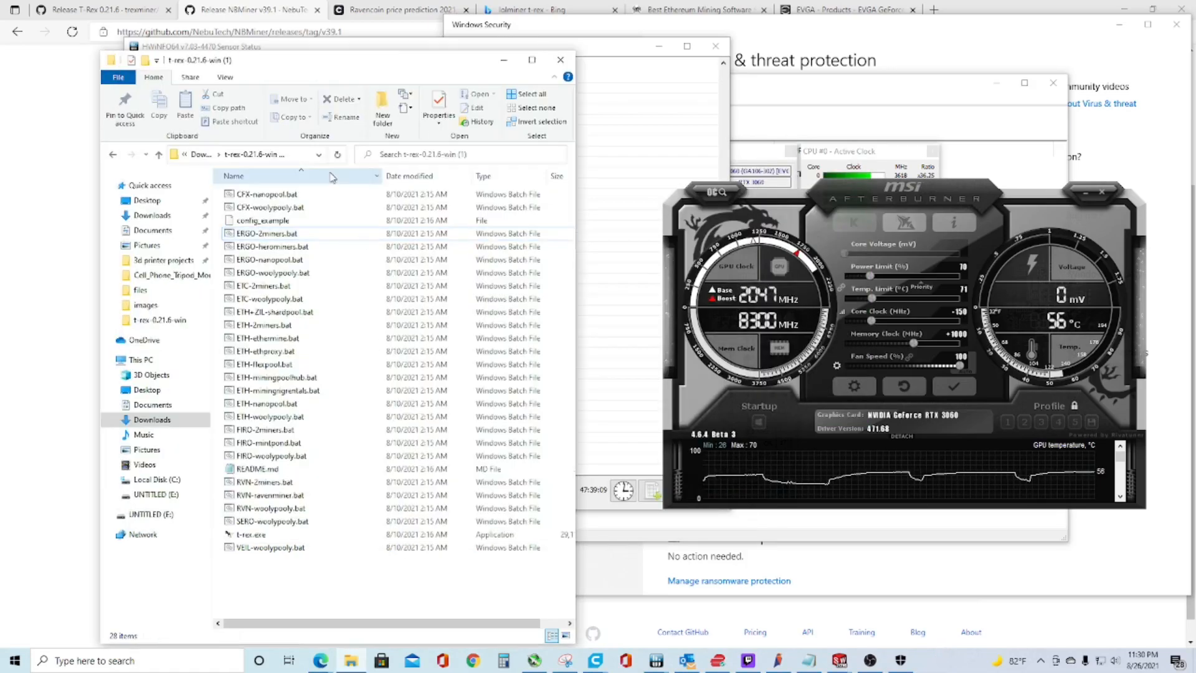
{"action": "mouse_move", "coordinate": [266, 194]}
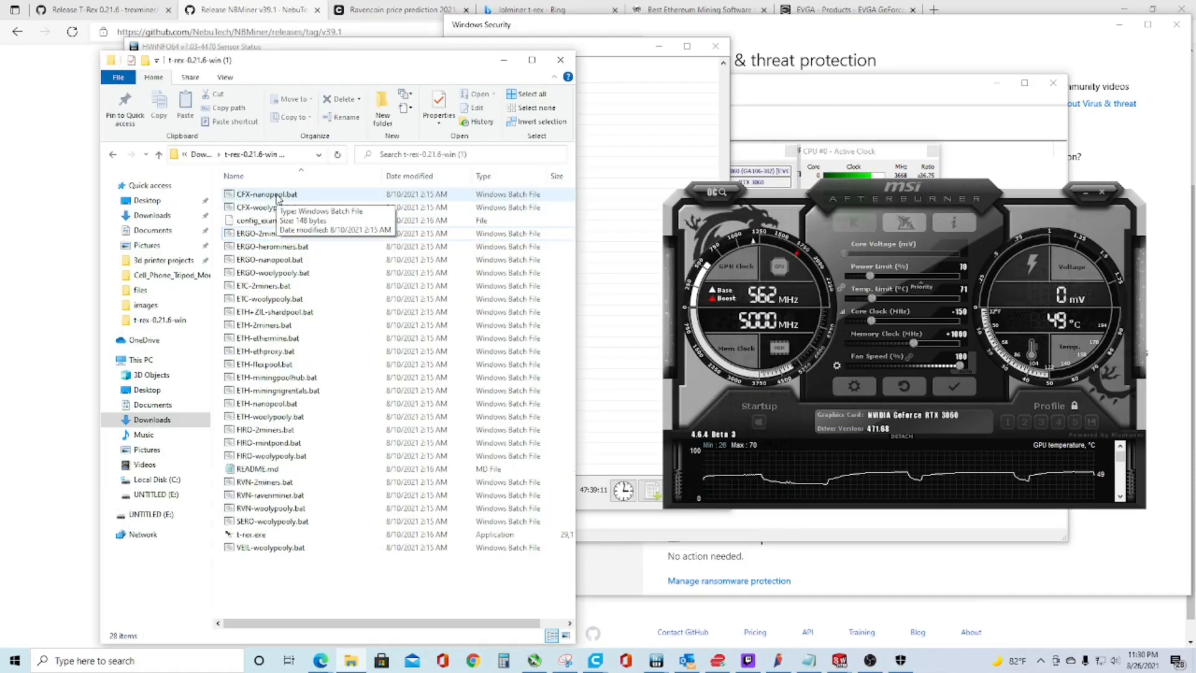
{"action": "left_click", "coordinate": [266, 194]}
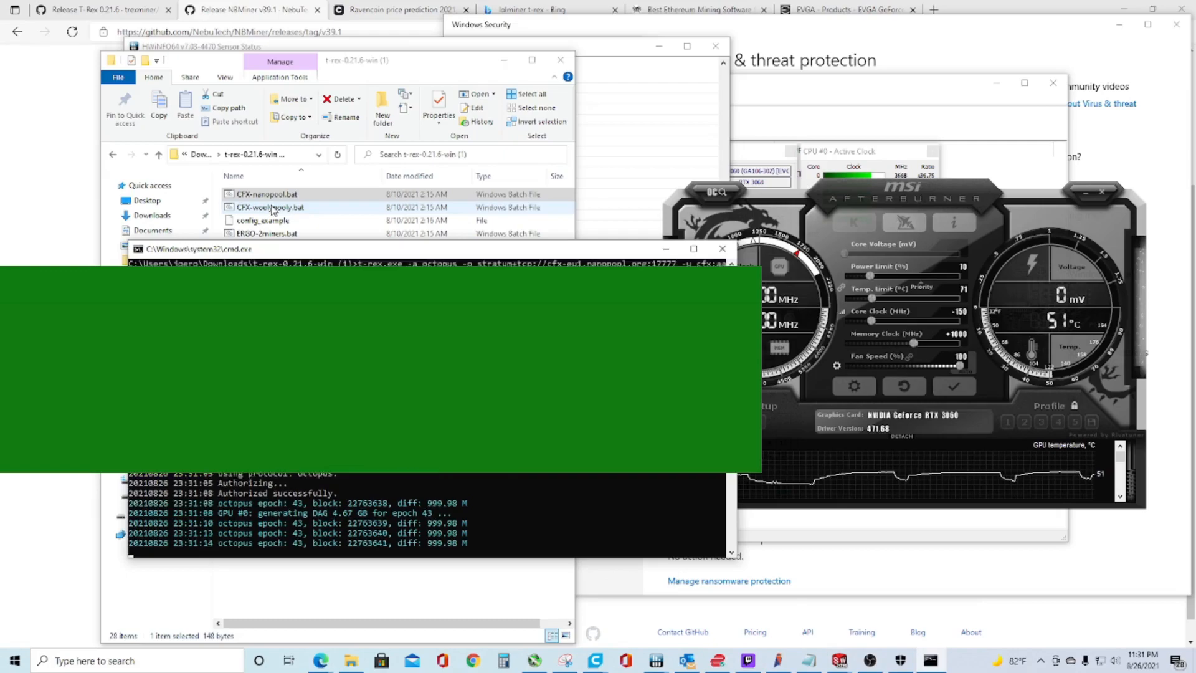
{"action": "left_click", "coordinate": [266, 194]}
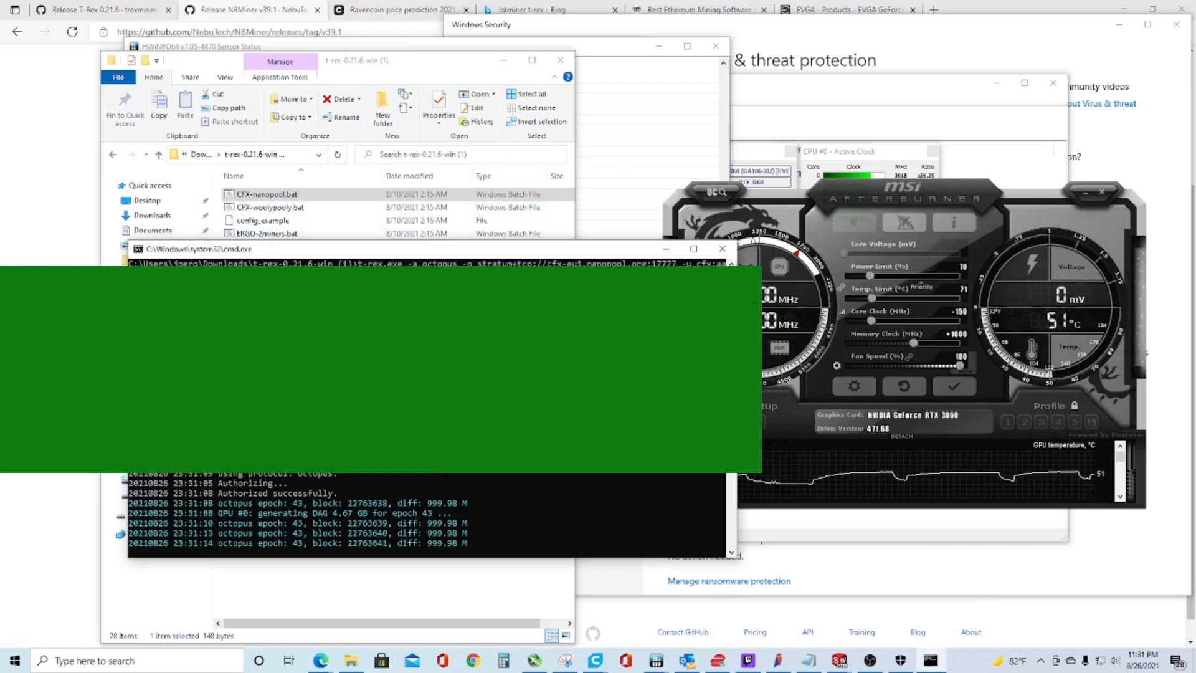